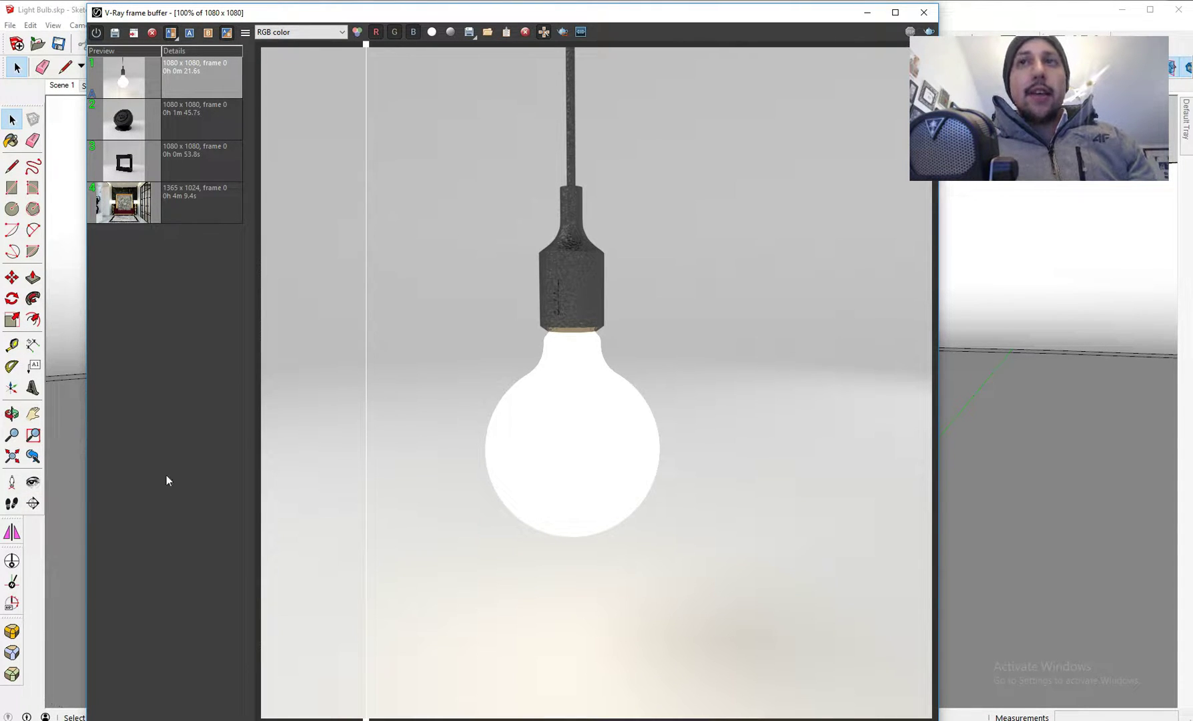
pyautogui.moveTo(608, 403)
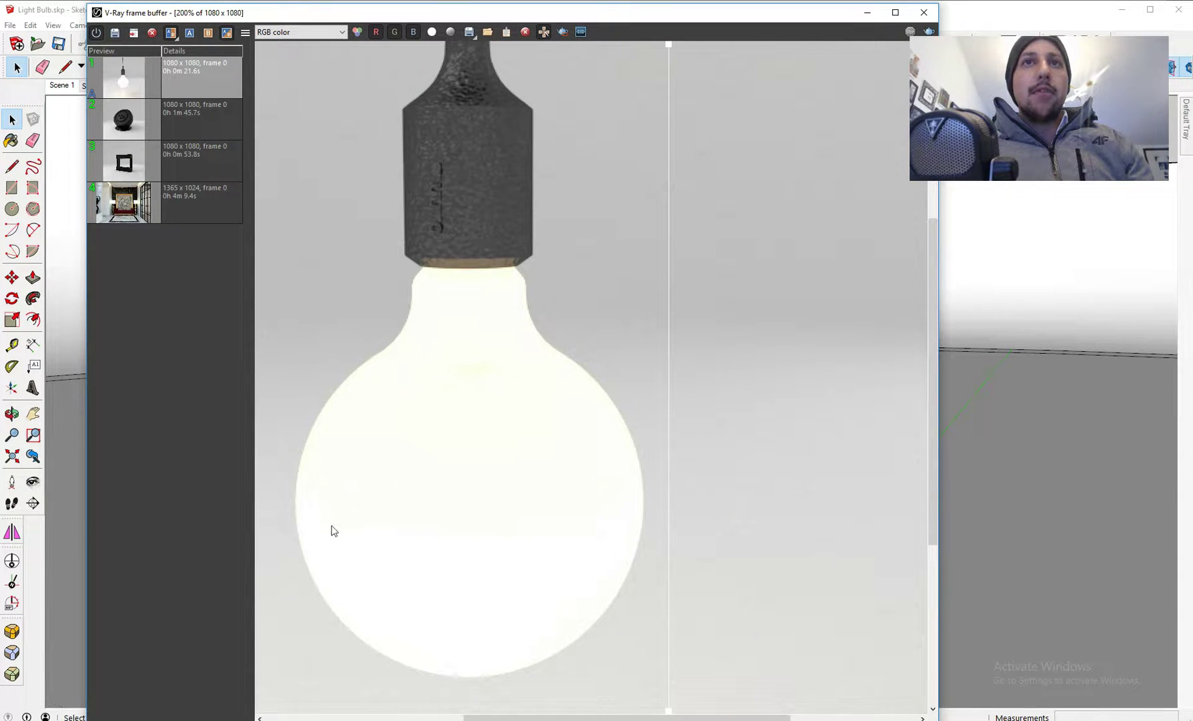
pyautogui.moveTo(638, 129)
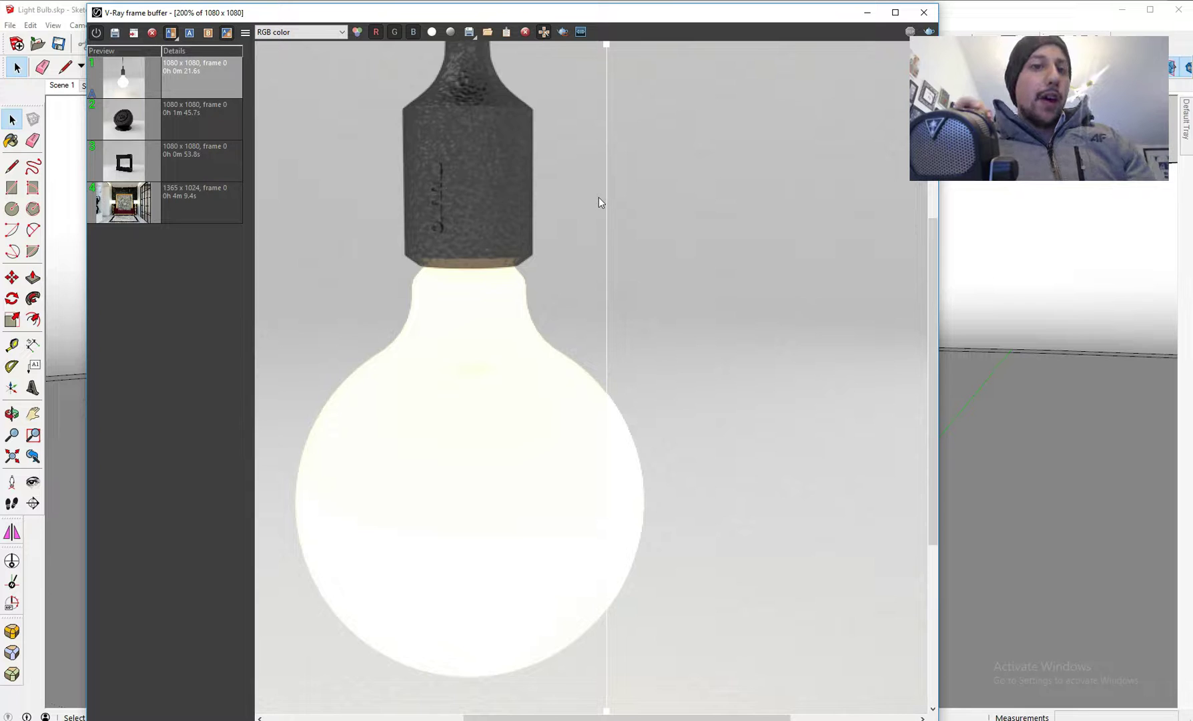
pyautogui.moveTo(617, 168)
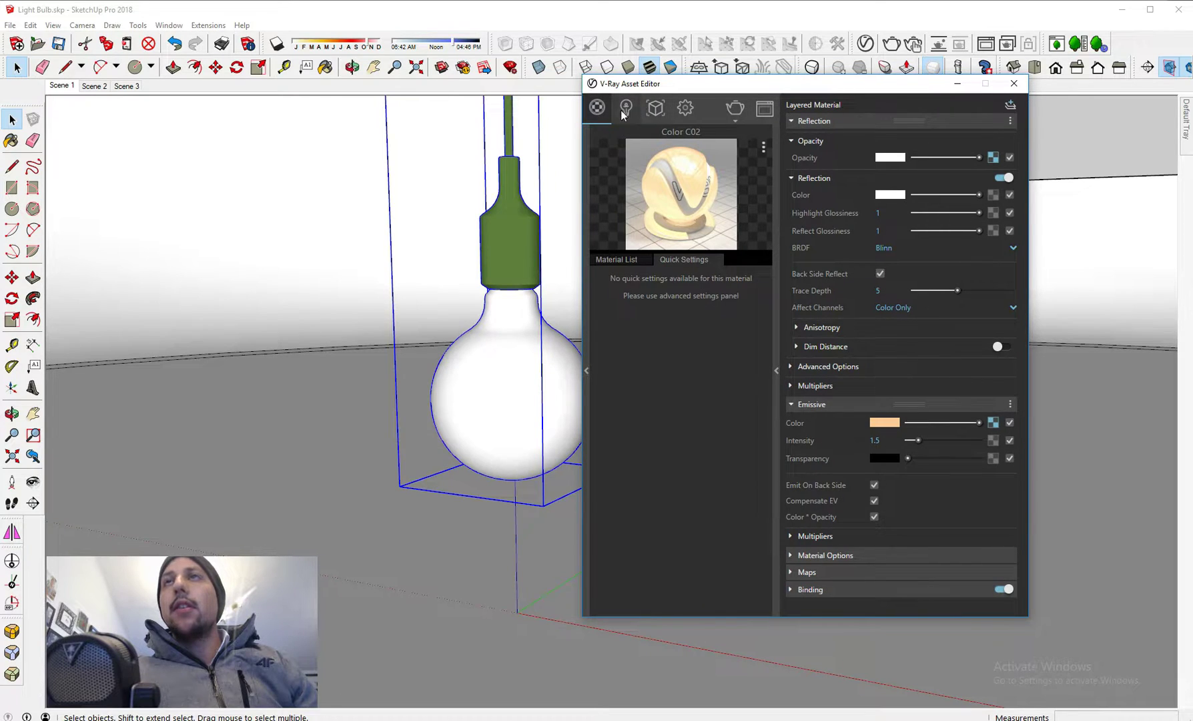
# - Identify the green lambert material the socket uses in the scene's material list
pyautogui.click(618, 259)
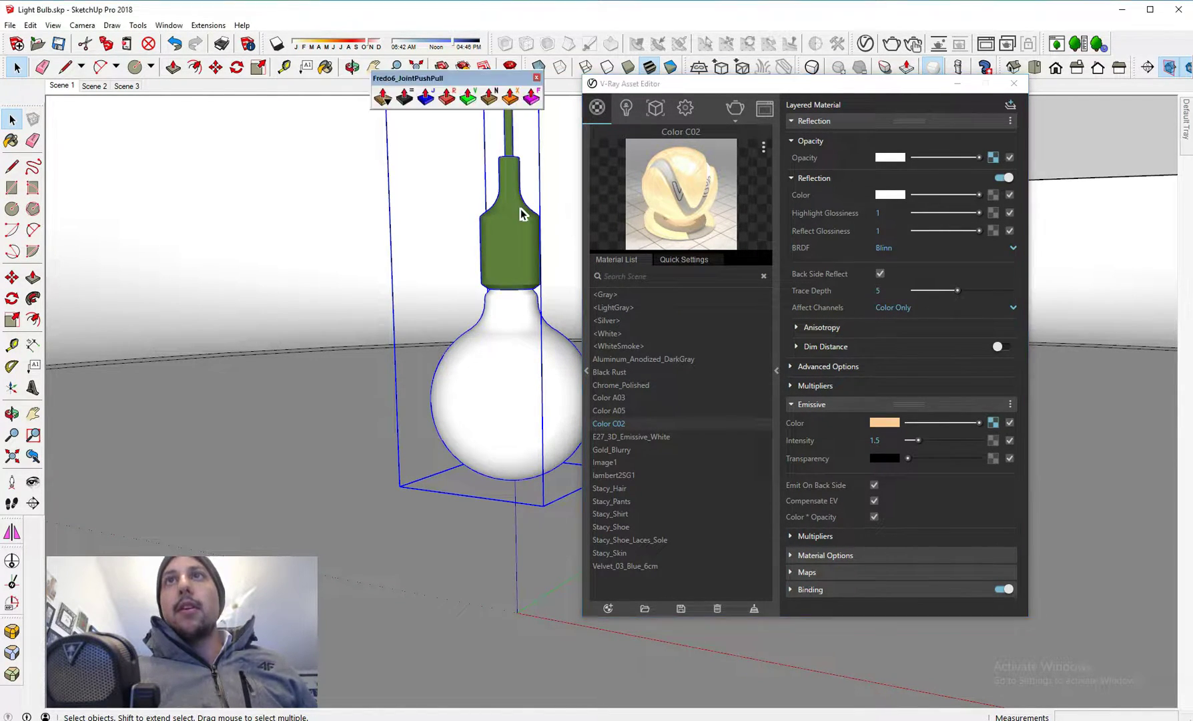
pyautogui.click(324, 67)
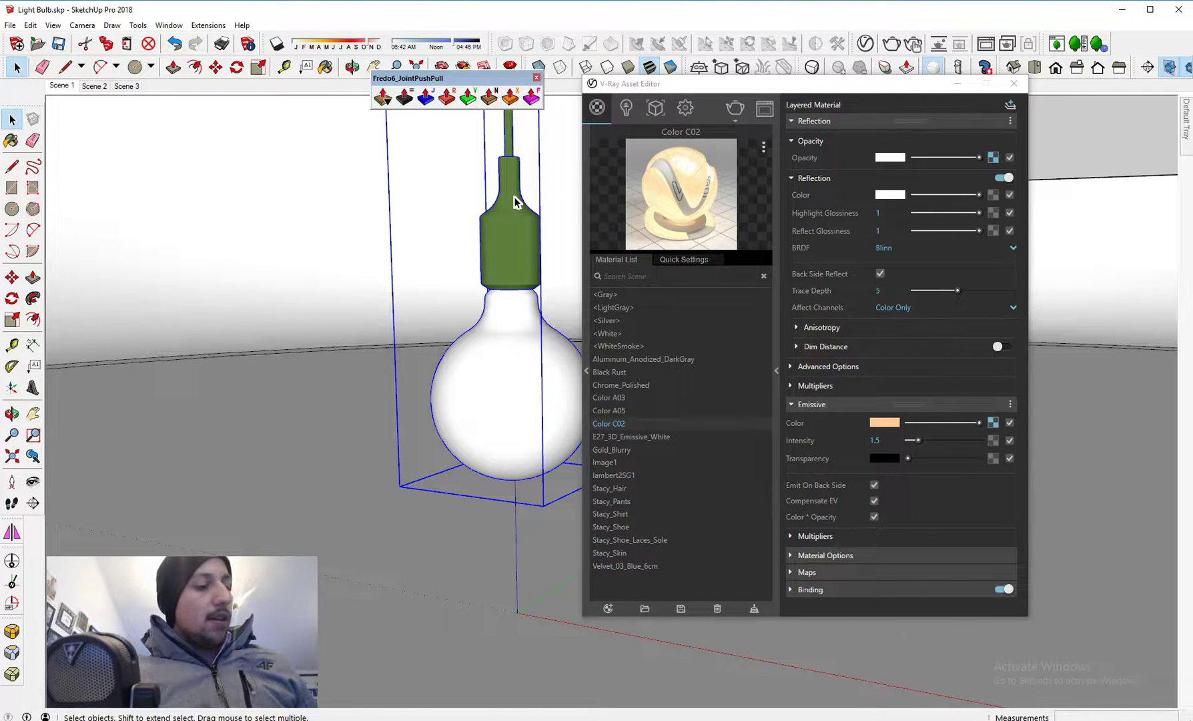
pyautogui.click(614, 473)
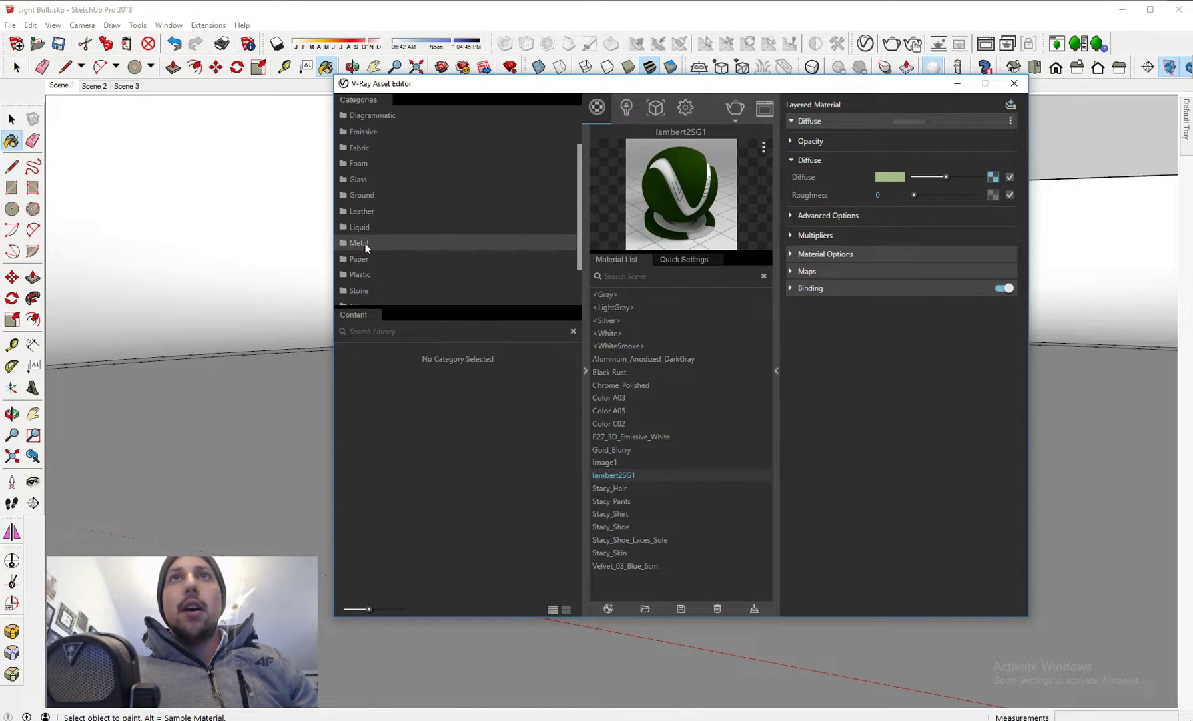
# - Browse the Metal library category down to the Iron Blurry 5cm preset
pyautogui.click(359, 241)
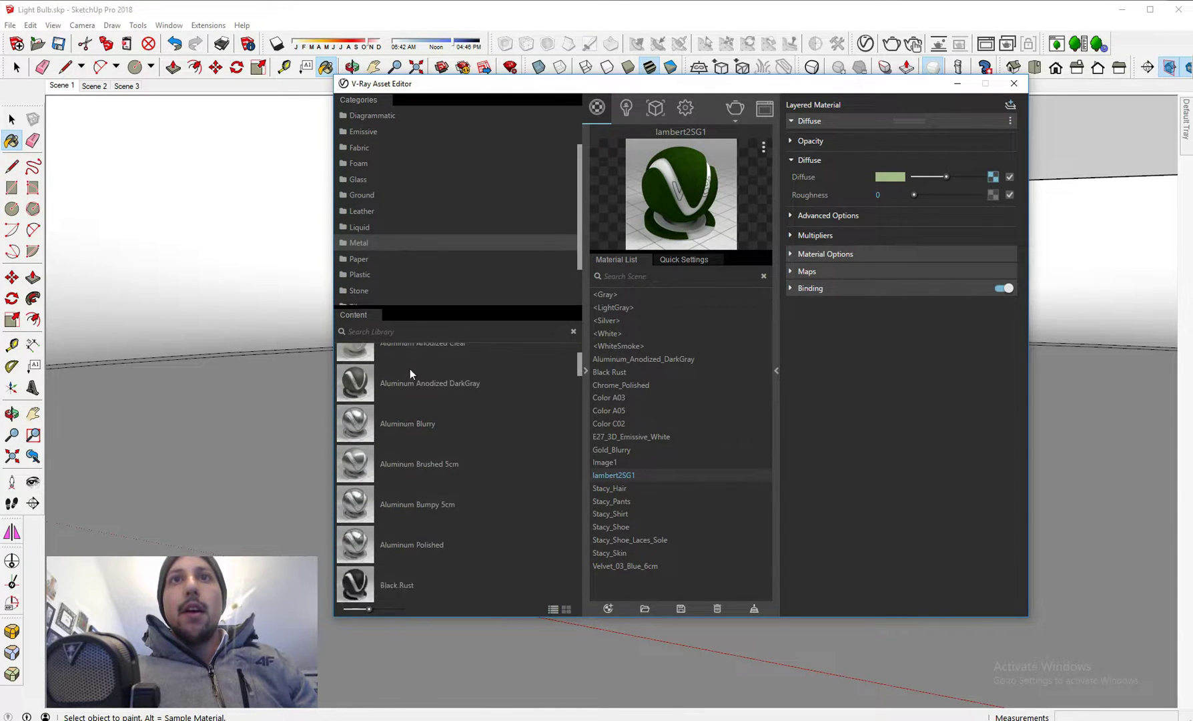
pyautogui.scroll(-3)
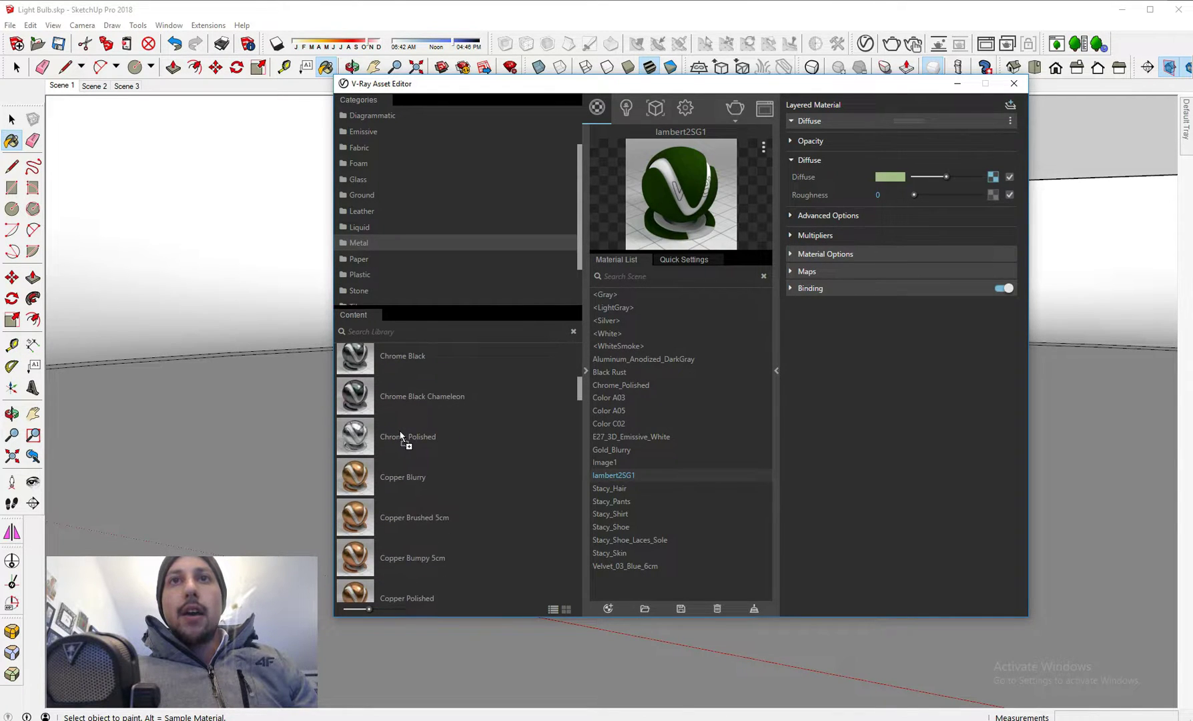
pyautogui.scroll(-3)
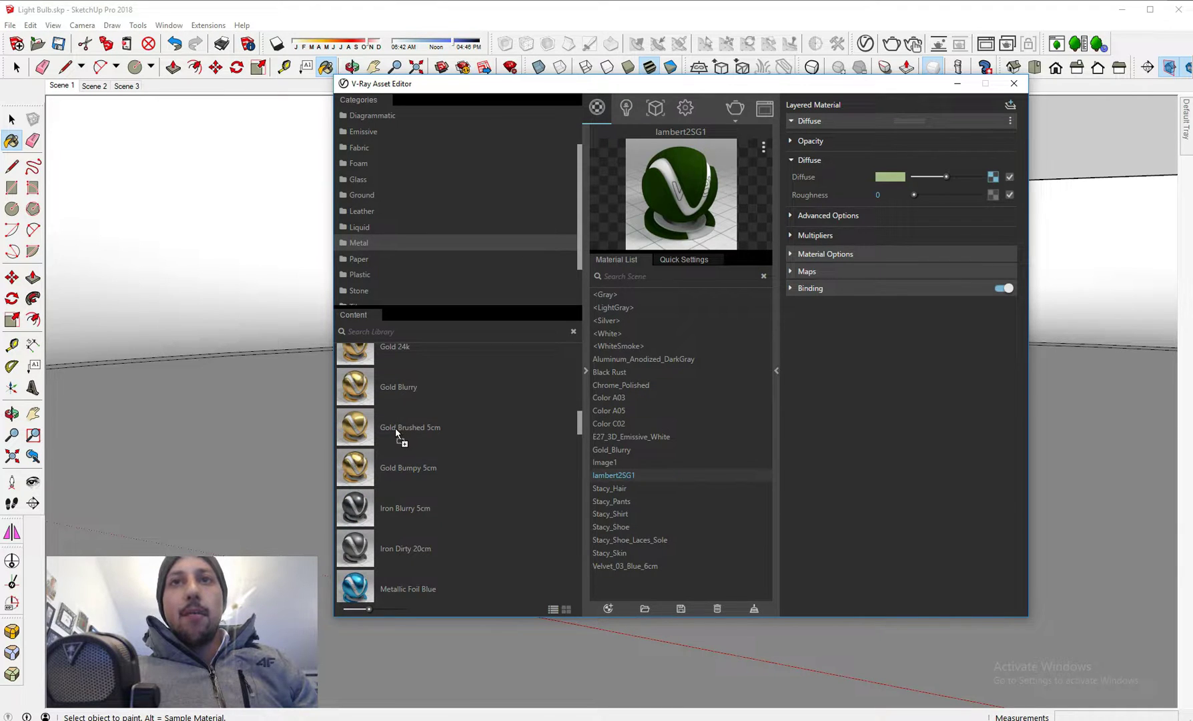
pyautogui.scroll(-3)
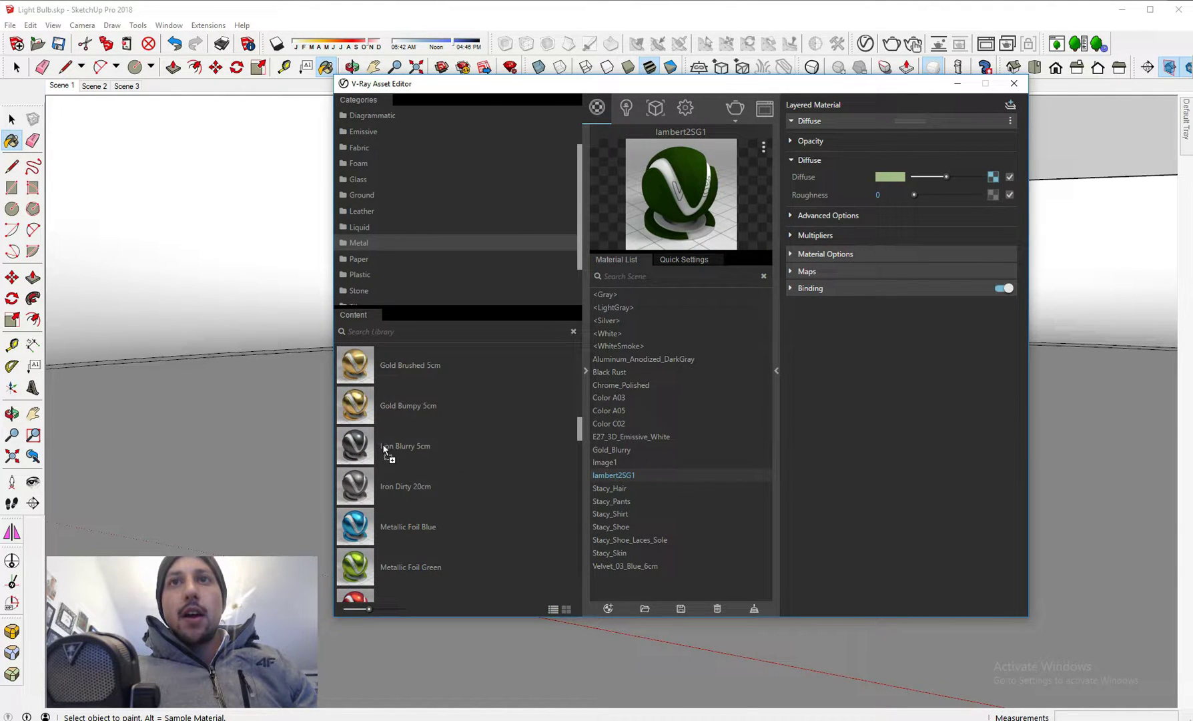
pyautogui.moveTo(384, 452)
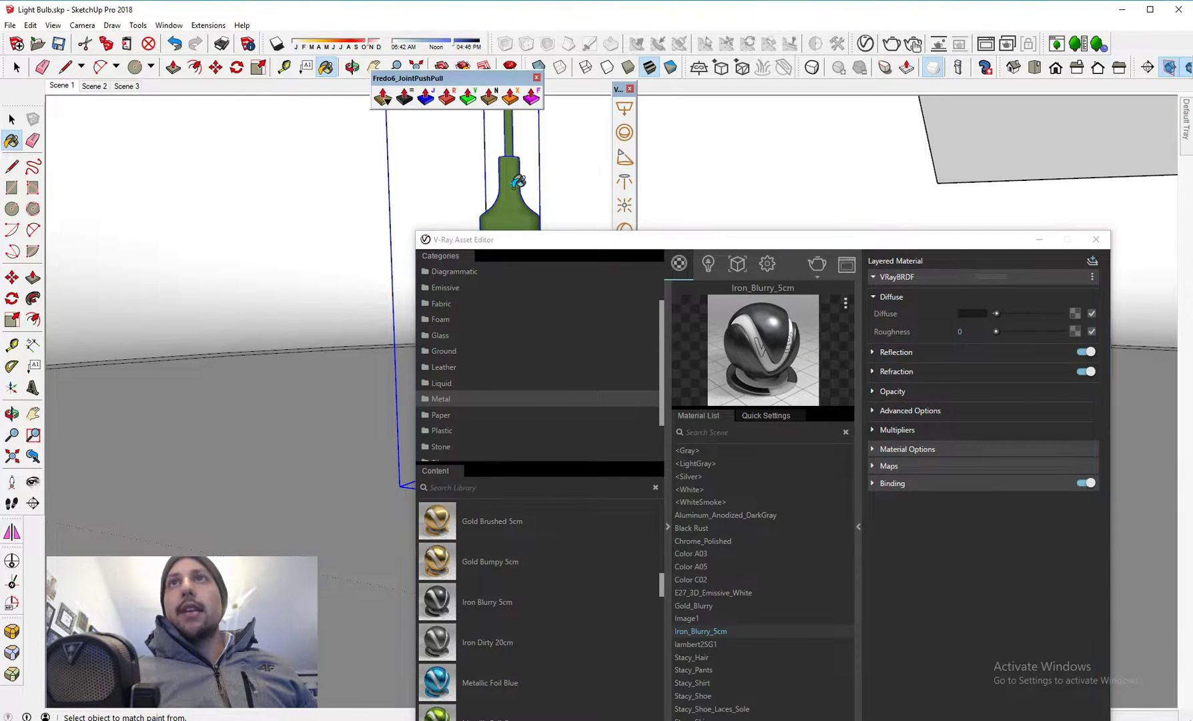
# - Replace the socket's green material with Iron_Blurry_5cm
pyautogui.rightClick(693, 643)
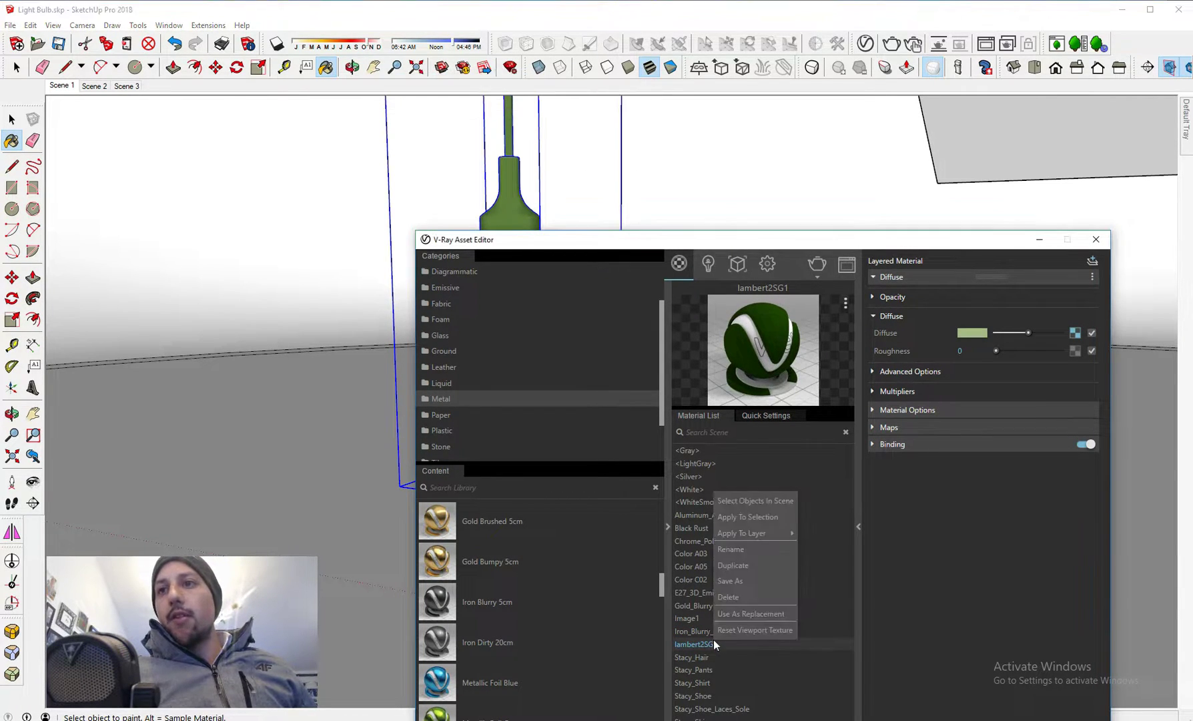
pyautogui.moveTo(764, 614)
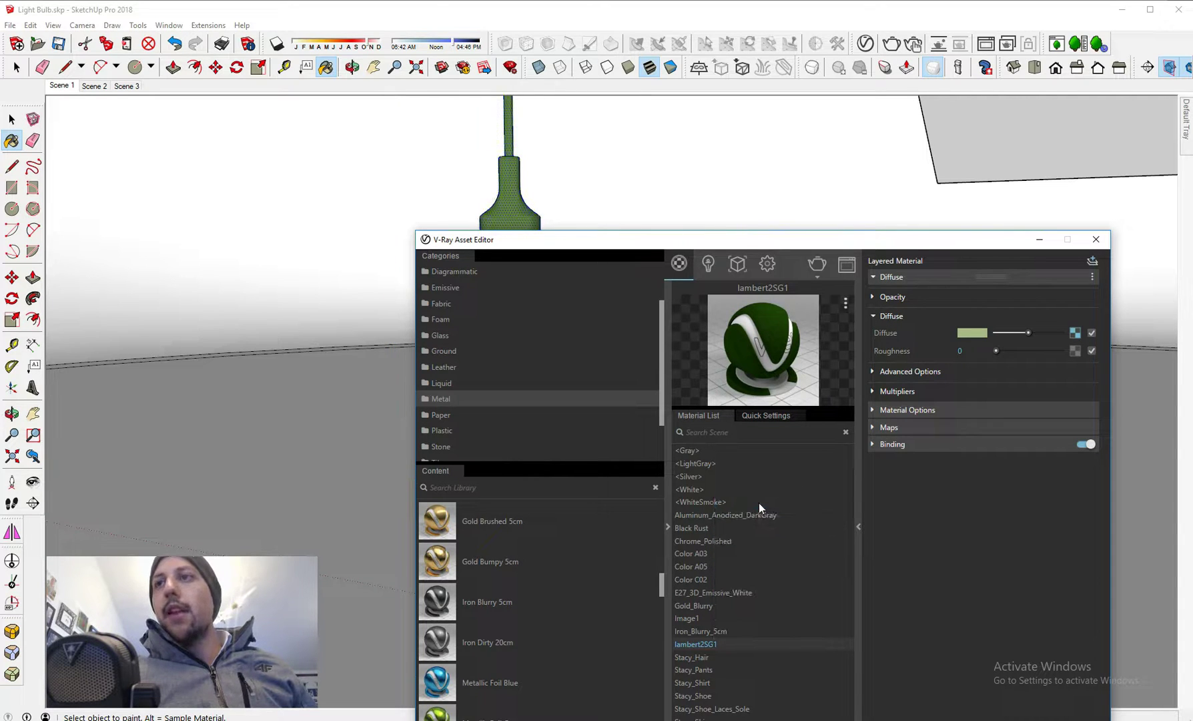
pyautogui.click(699, 631)
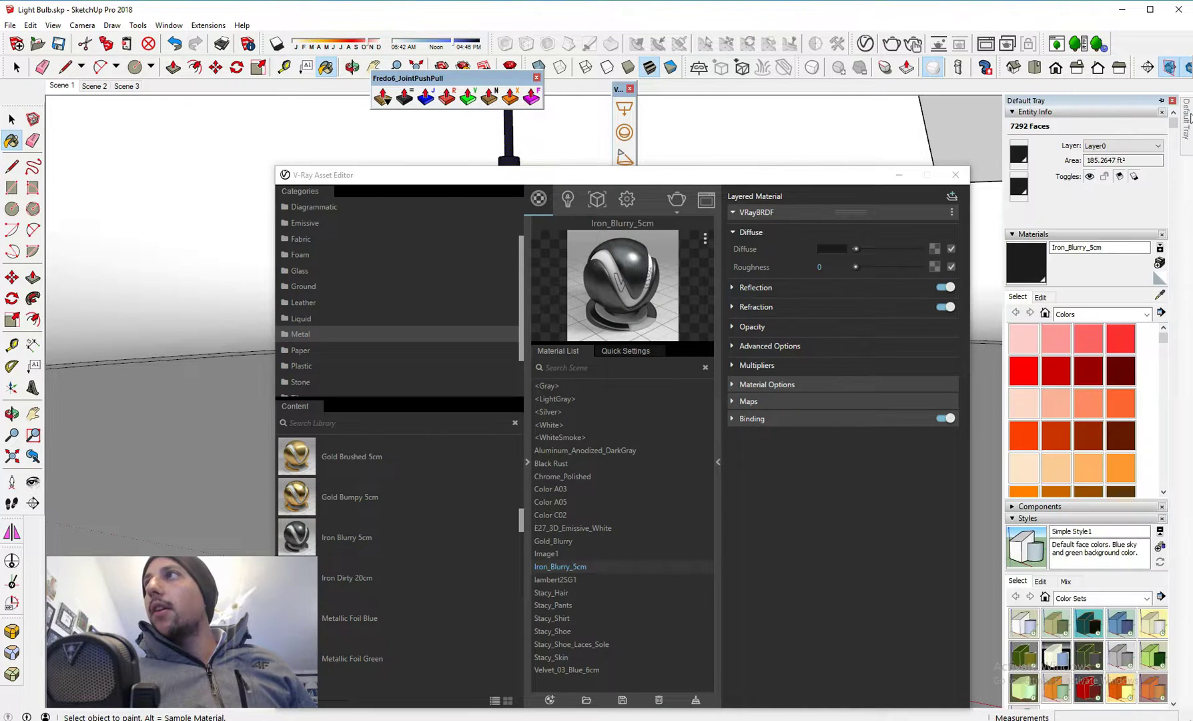
pyautogui.click(1040, 296)
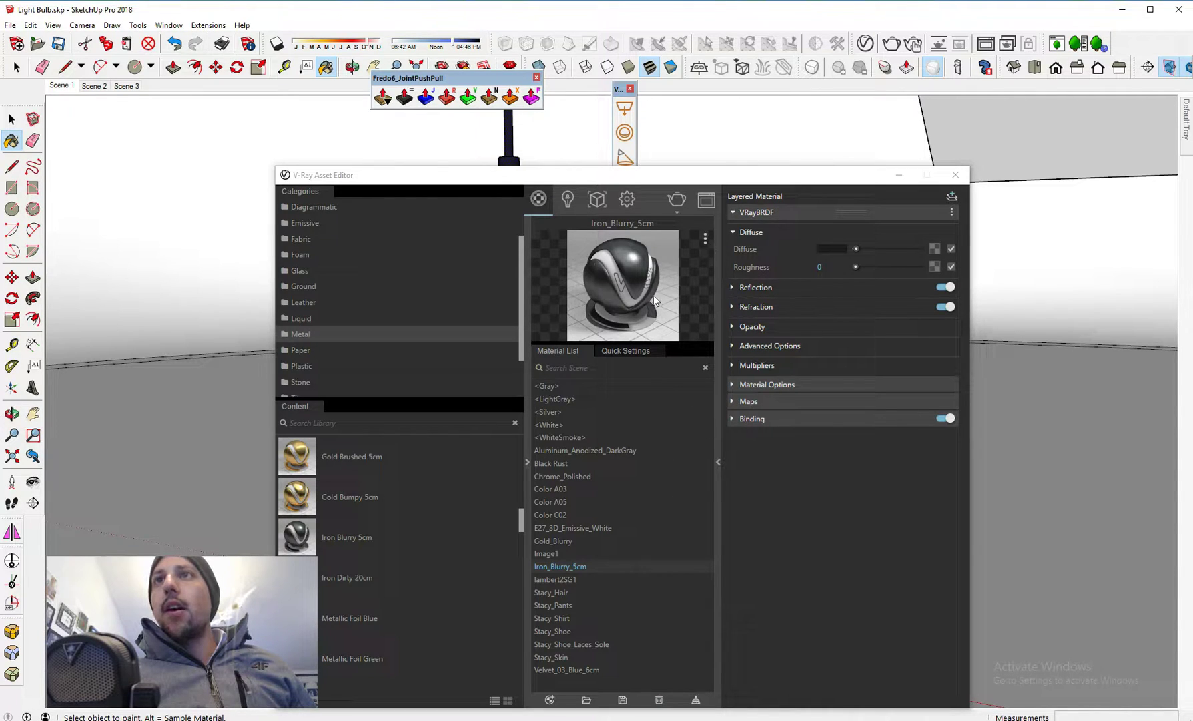
# - Rescale the iron material's bump texture tile size to 5 for a finer pattern
pyautogui.click(624, 349)
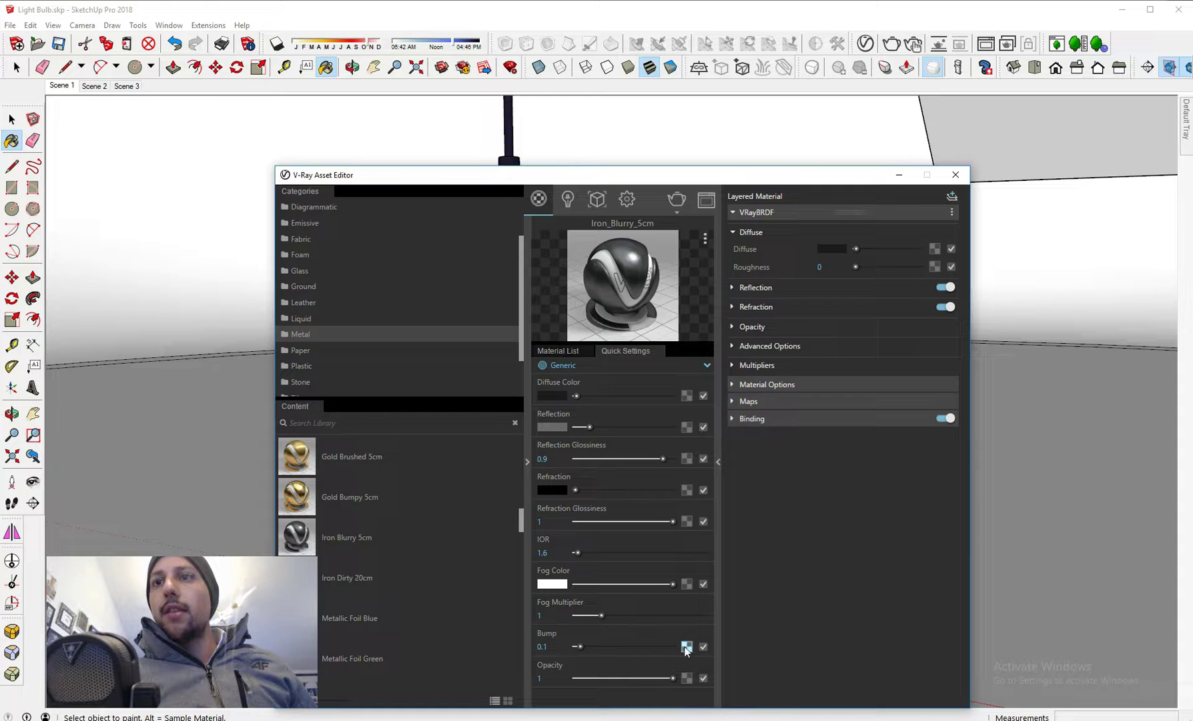
pyautogui.click(686, 646)
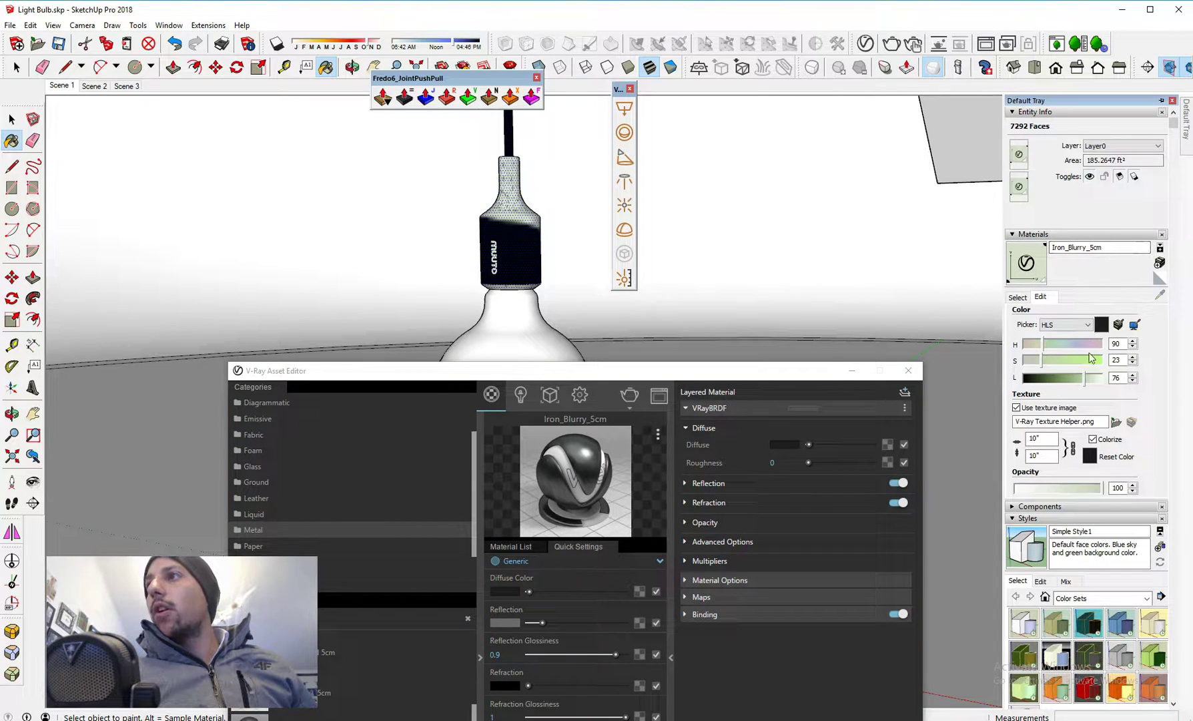
pyautogui.click(1040, 439)
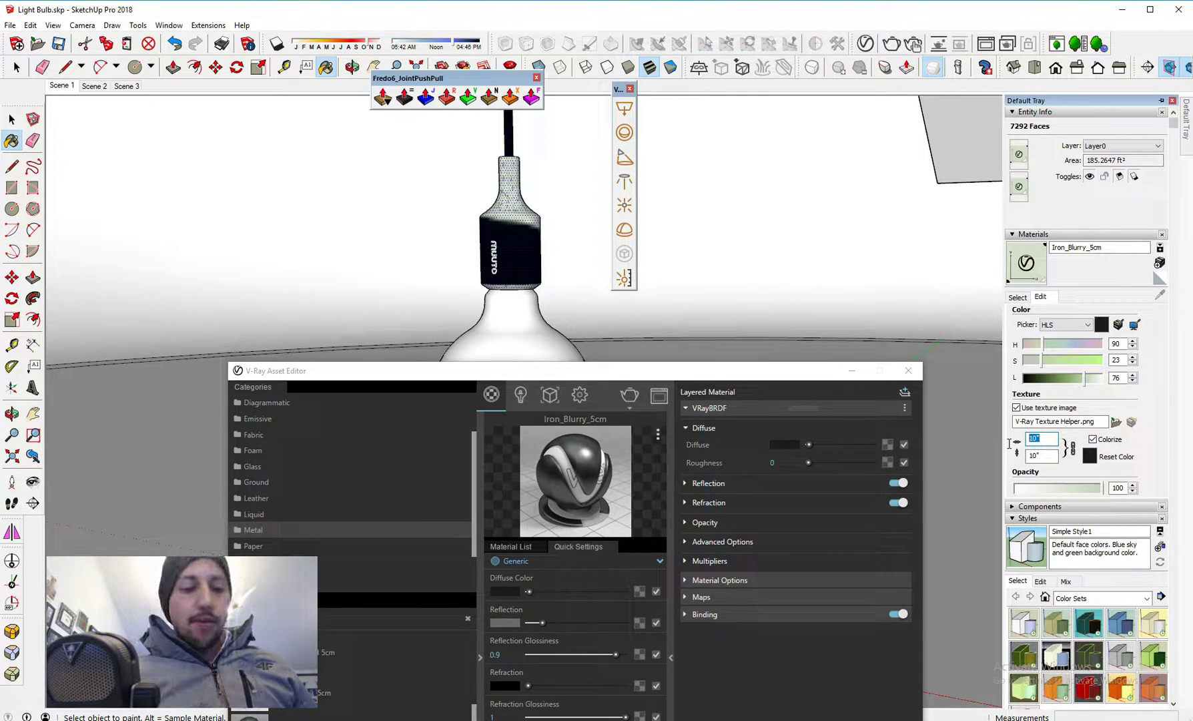
pyautogui.write('5')
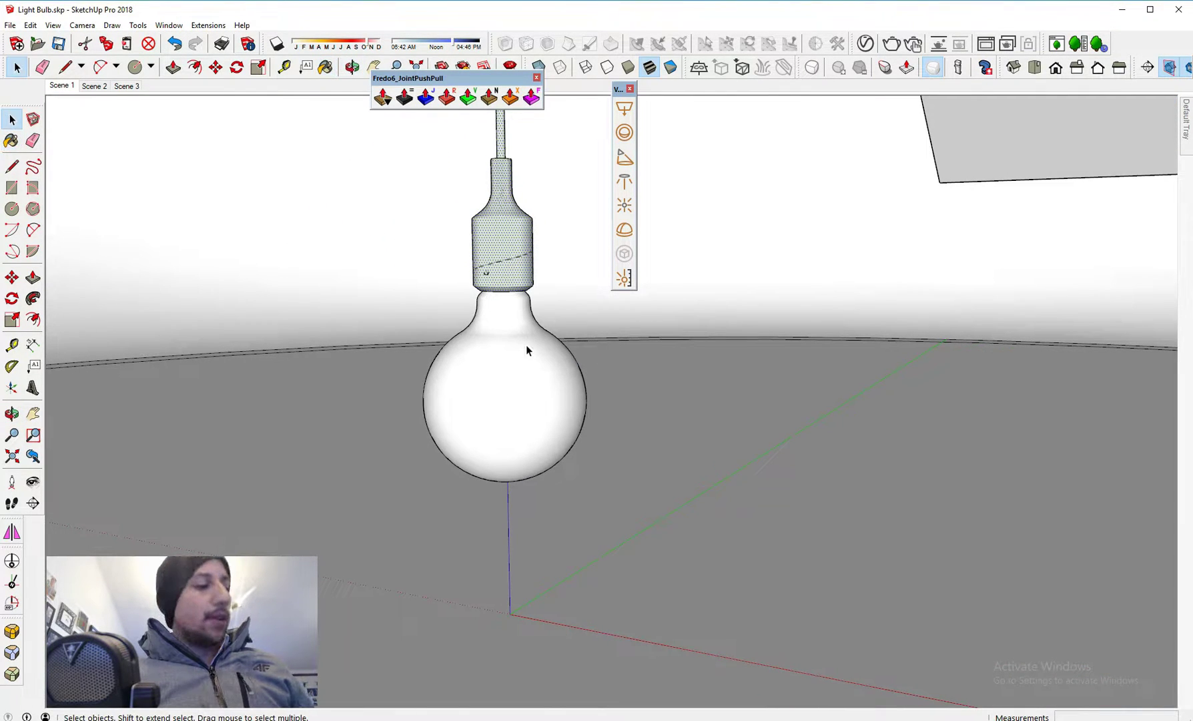
# - Add an Emissive layer to the glass bulb's white material
pyautogui.click(325, 67)
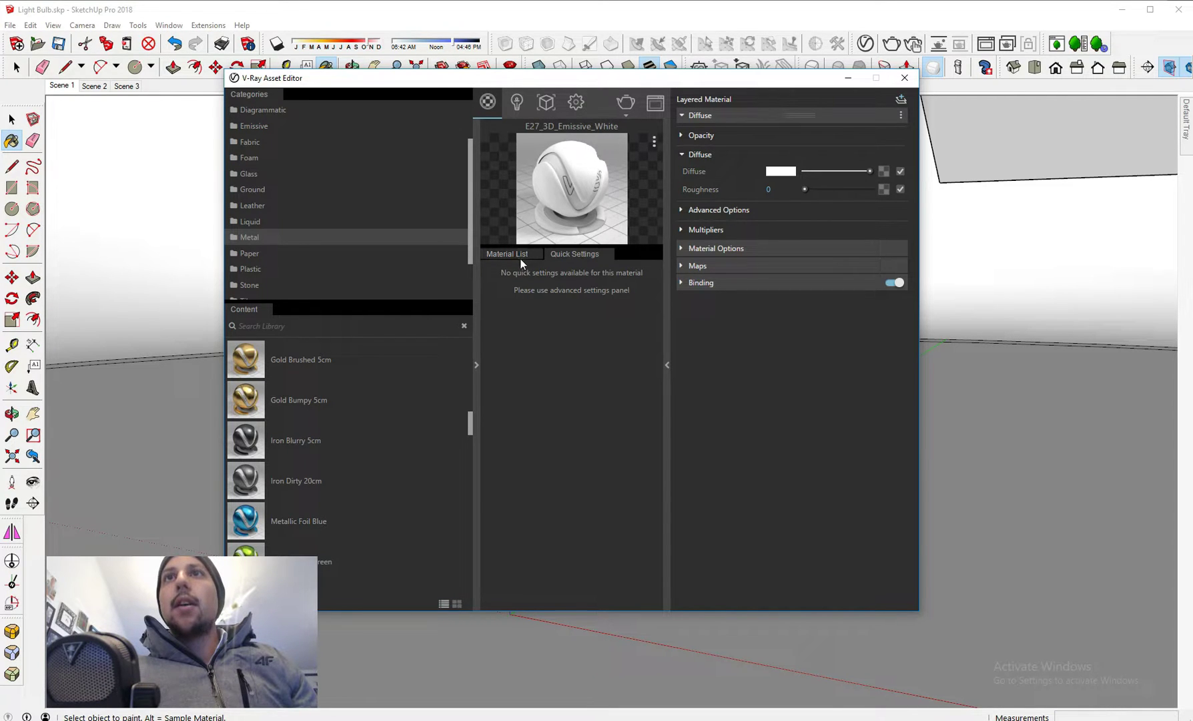
pyautogui.click(506, 253)
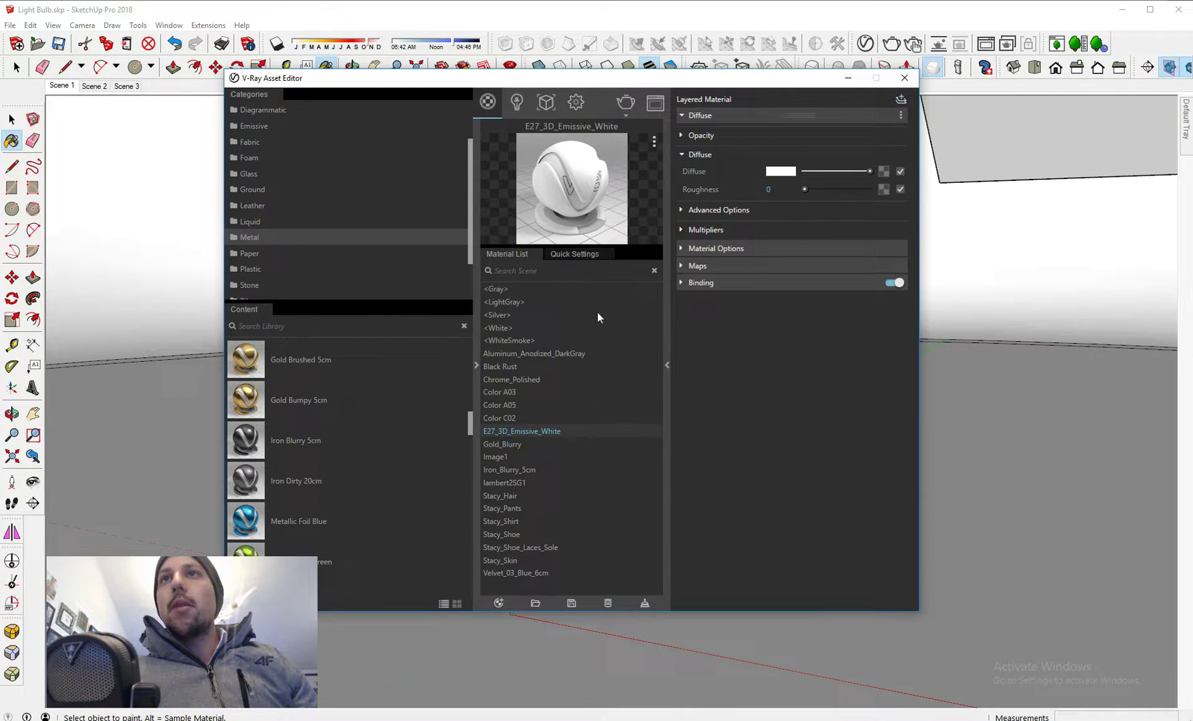
pyautogui.click(575, 253)
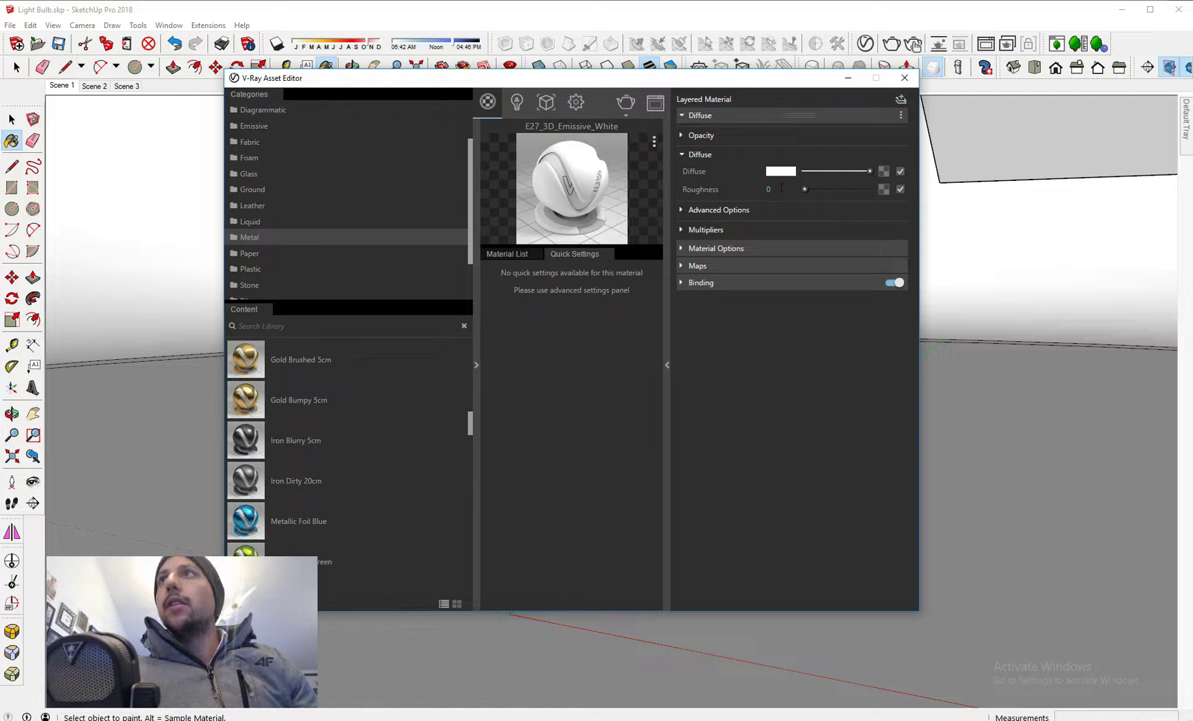
pyautogui.click(899, 116)
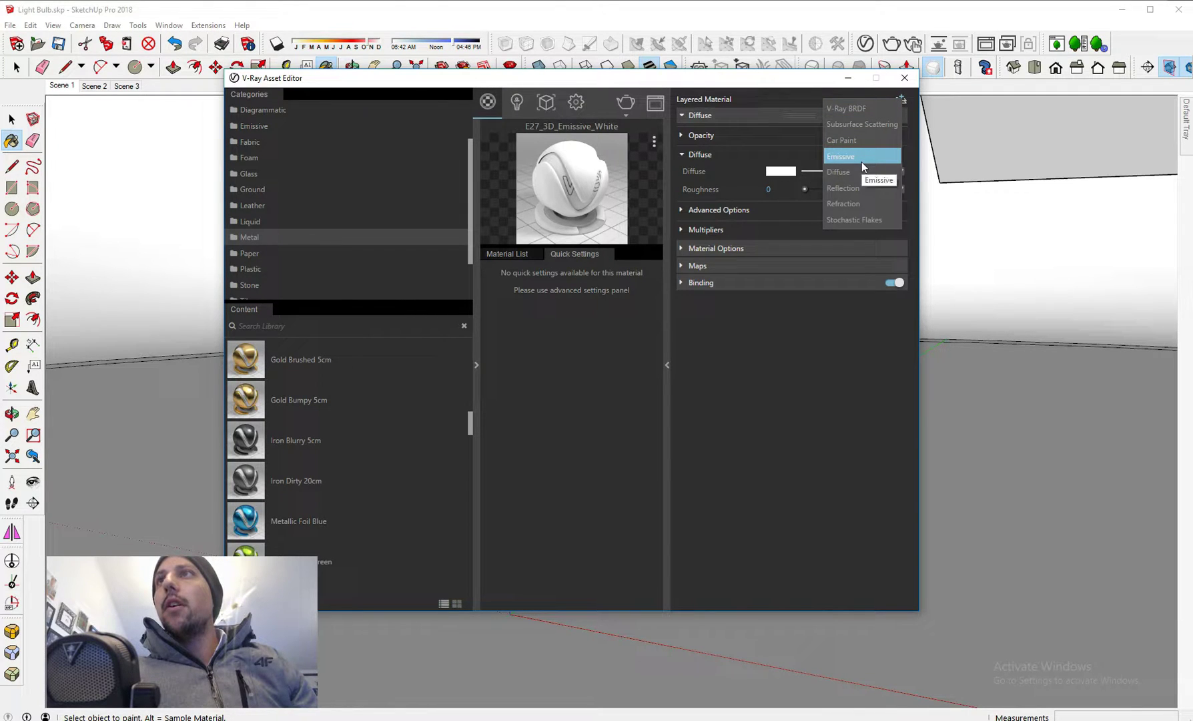
pyautogui.click(839, 156)
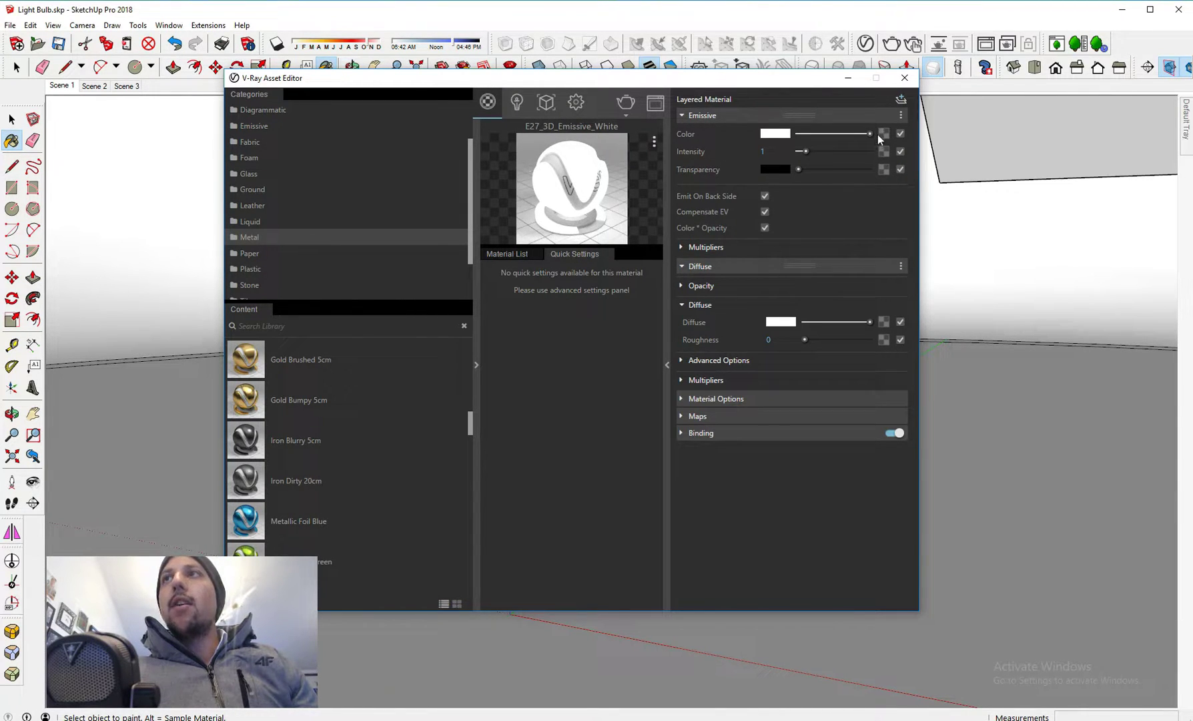
# - Drive the emissive colour by a warm 4500 K Temperature texture
pyautogui.click(883, 133)
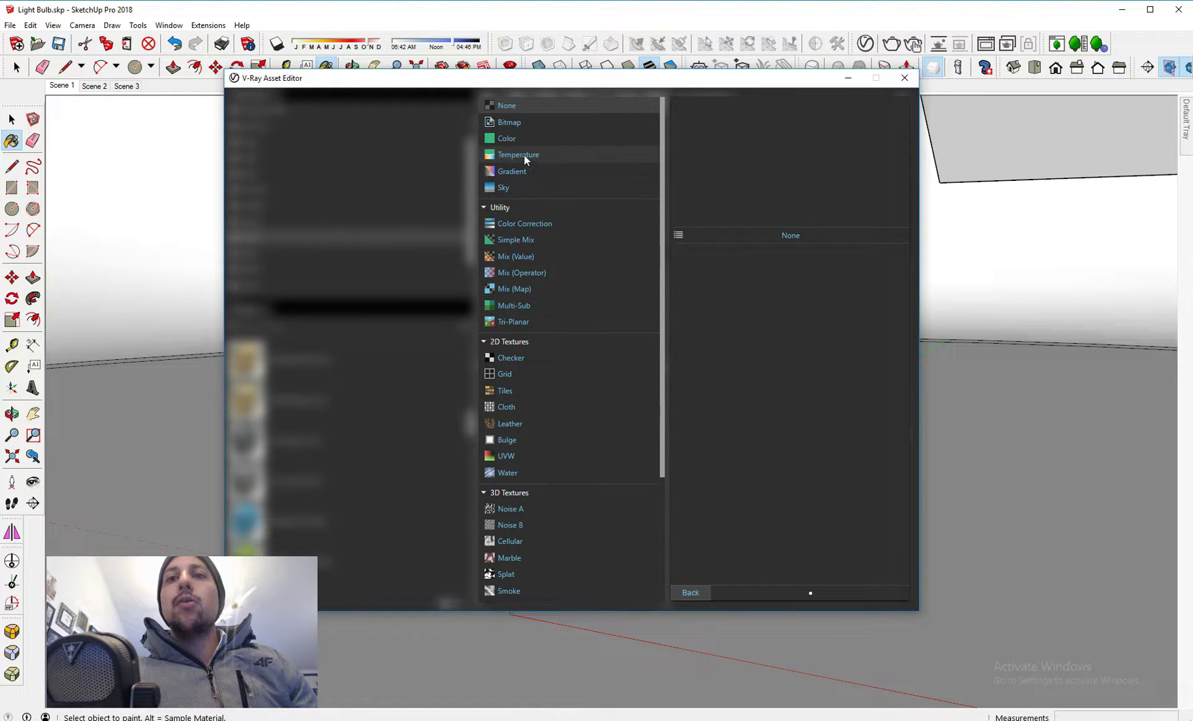
pyautogui.click(518, 155)
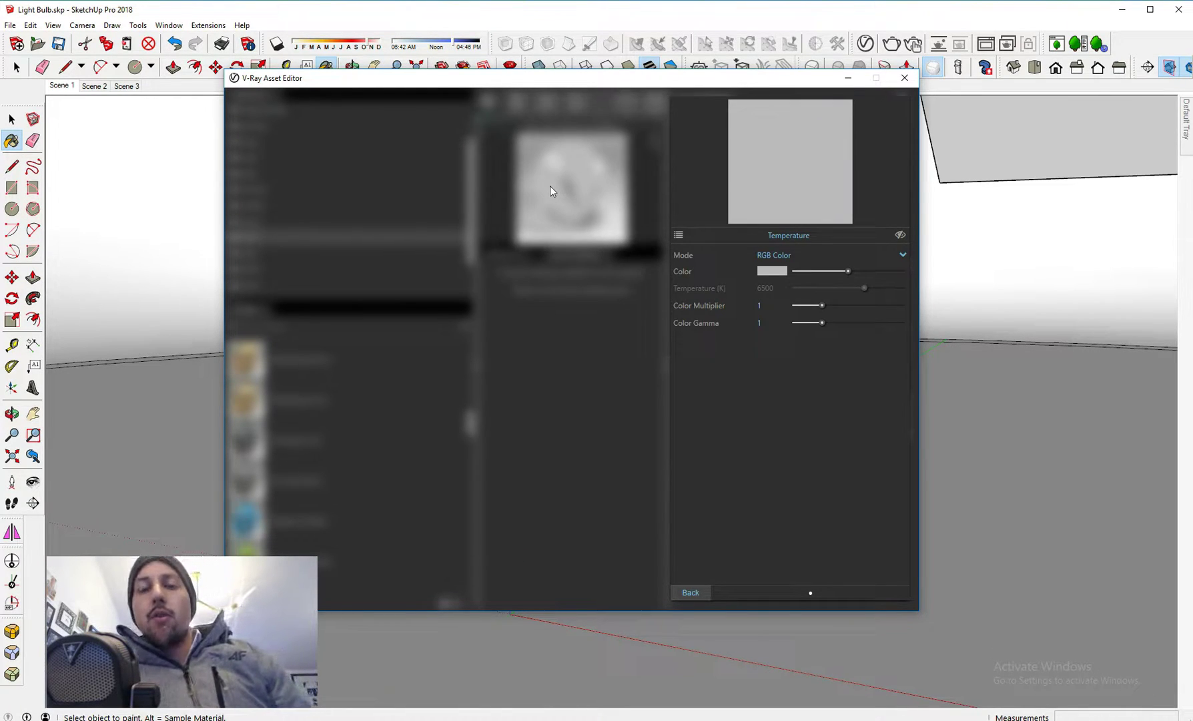
pyautogui.moveTo(794, 264)
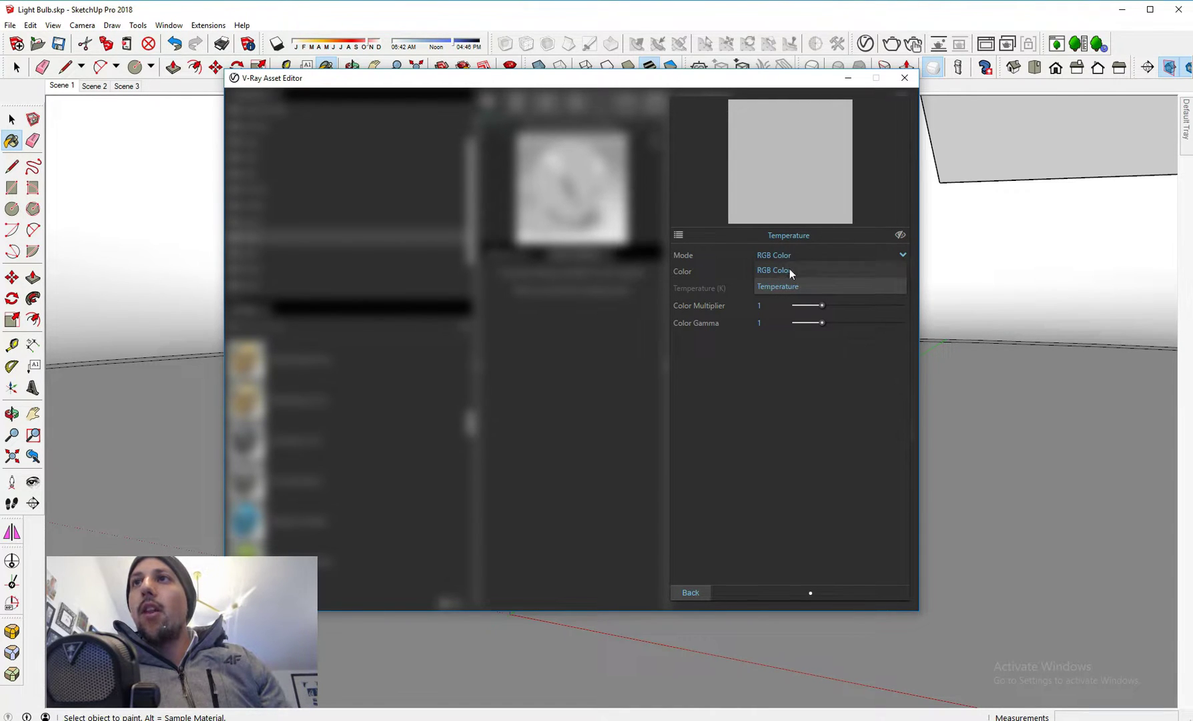
pyautogui.click(778, 285)
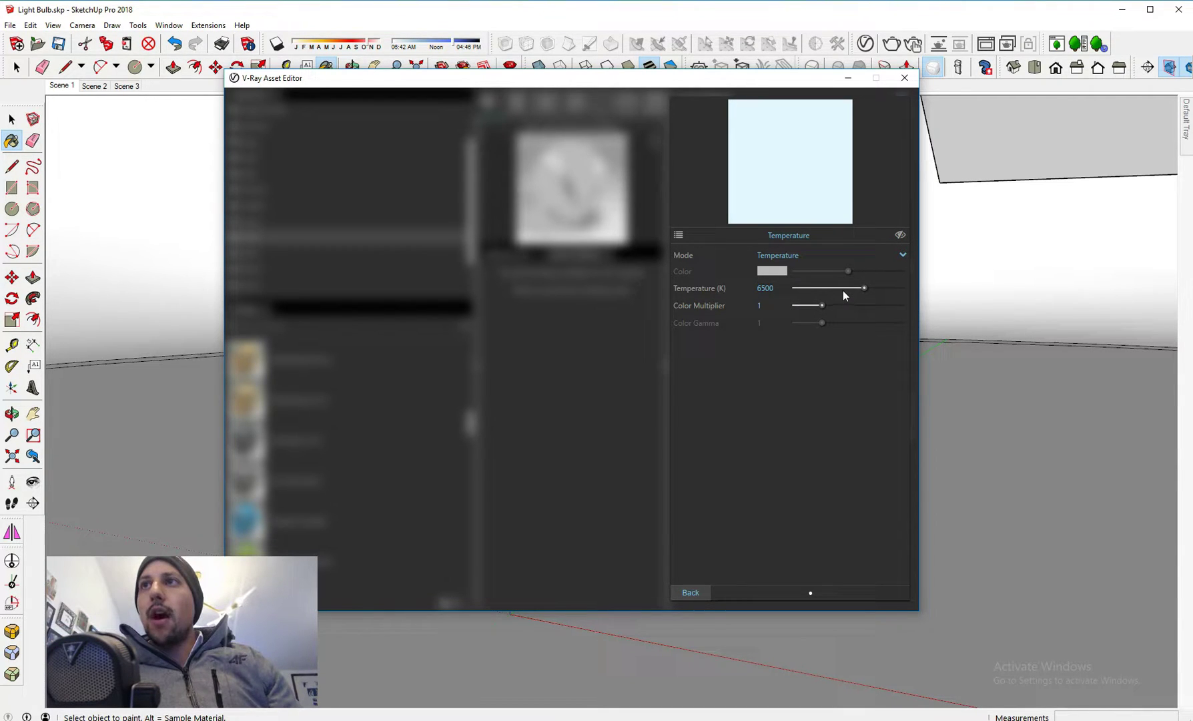
pyautogui.moveTo(862, 288); pyautogui.dragTo(836, 288)
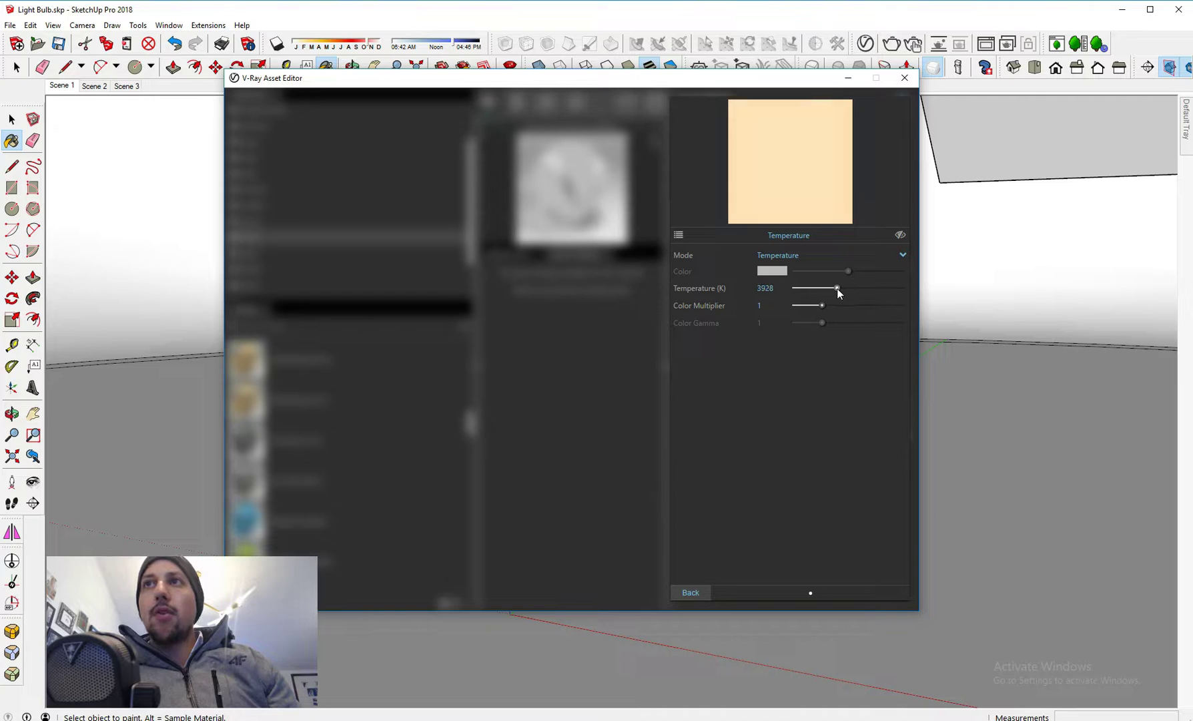
pyautogui.moveTo(836, 288); pyautogui.dragTo(833, 288)
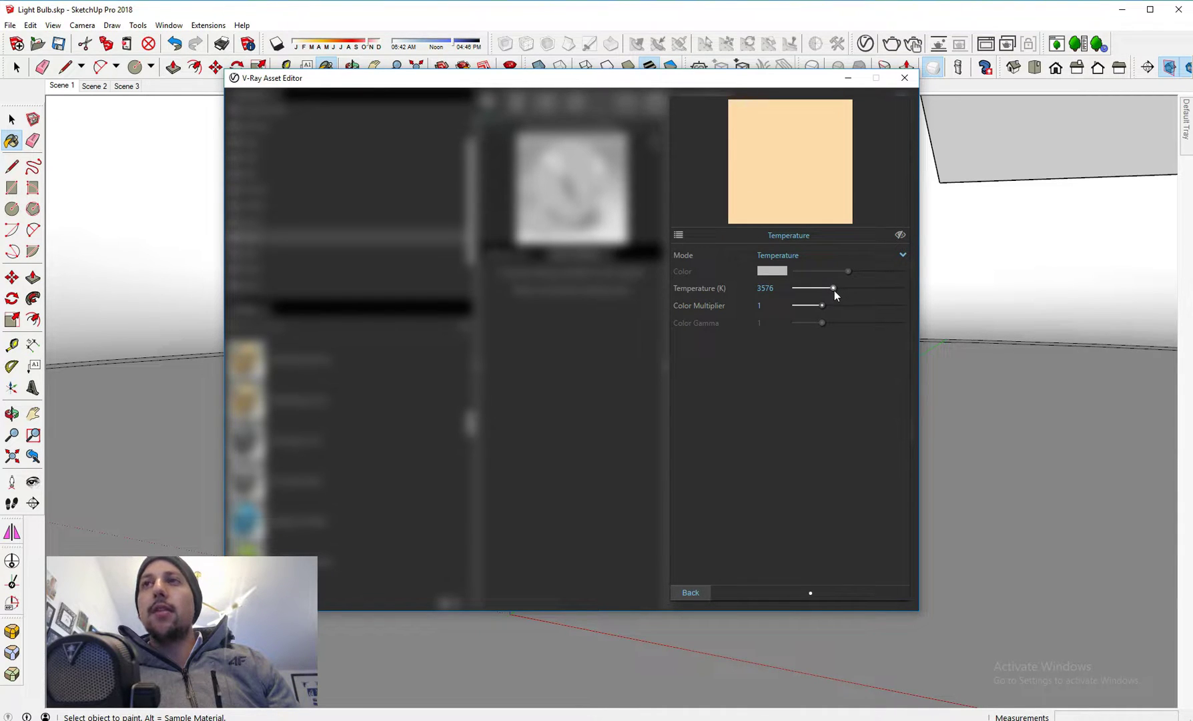
pyautogui.moveTo(832, 289); pyautogui.dragTo(843, 288)
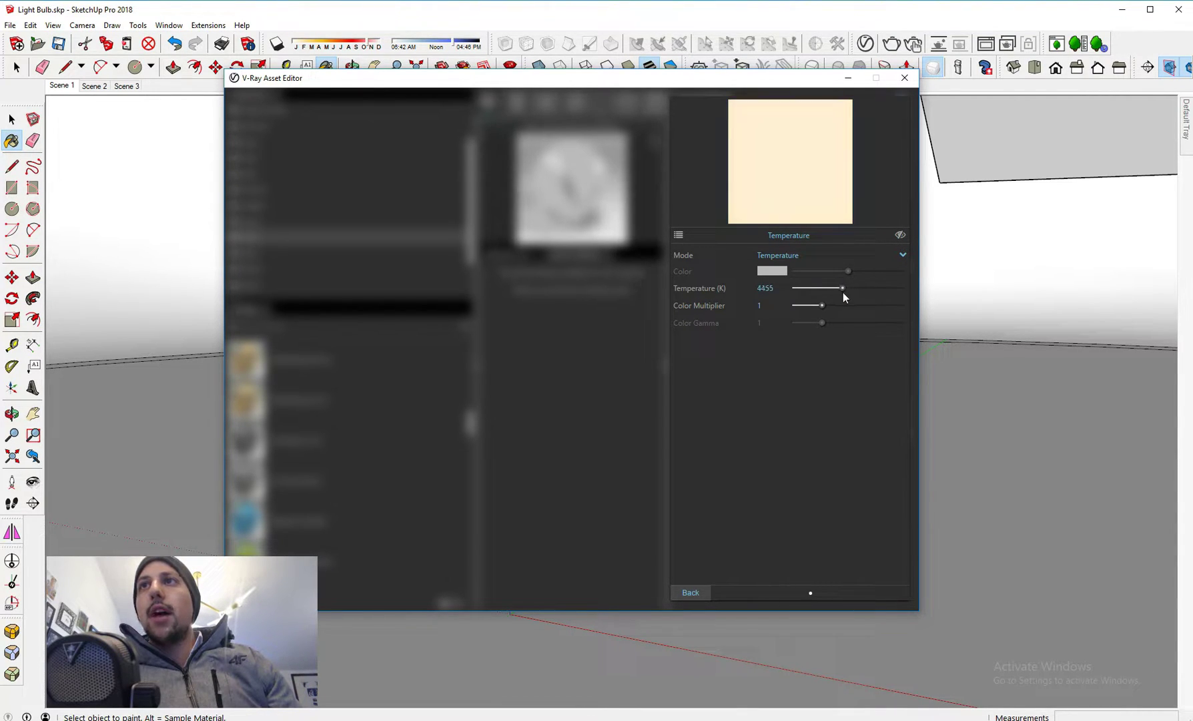
pyautogui.moveTo(843, 289); pyautogui.dragTo(845, 288)
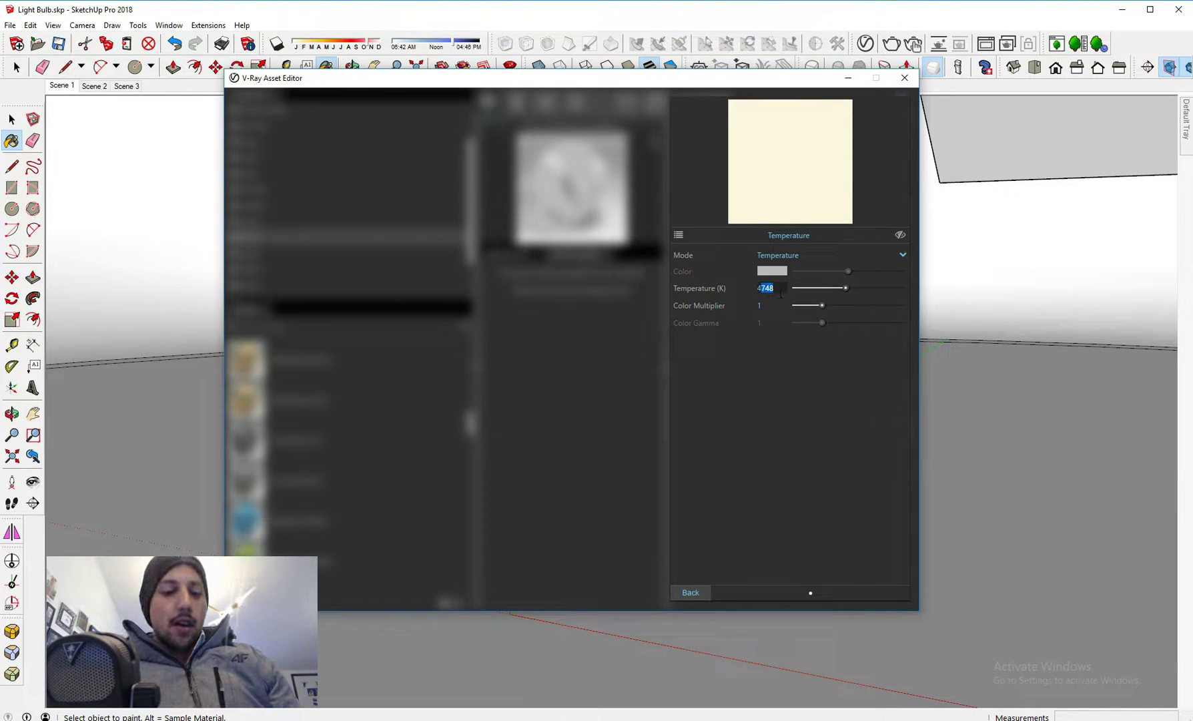
pyautogui.write('4500')
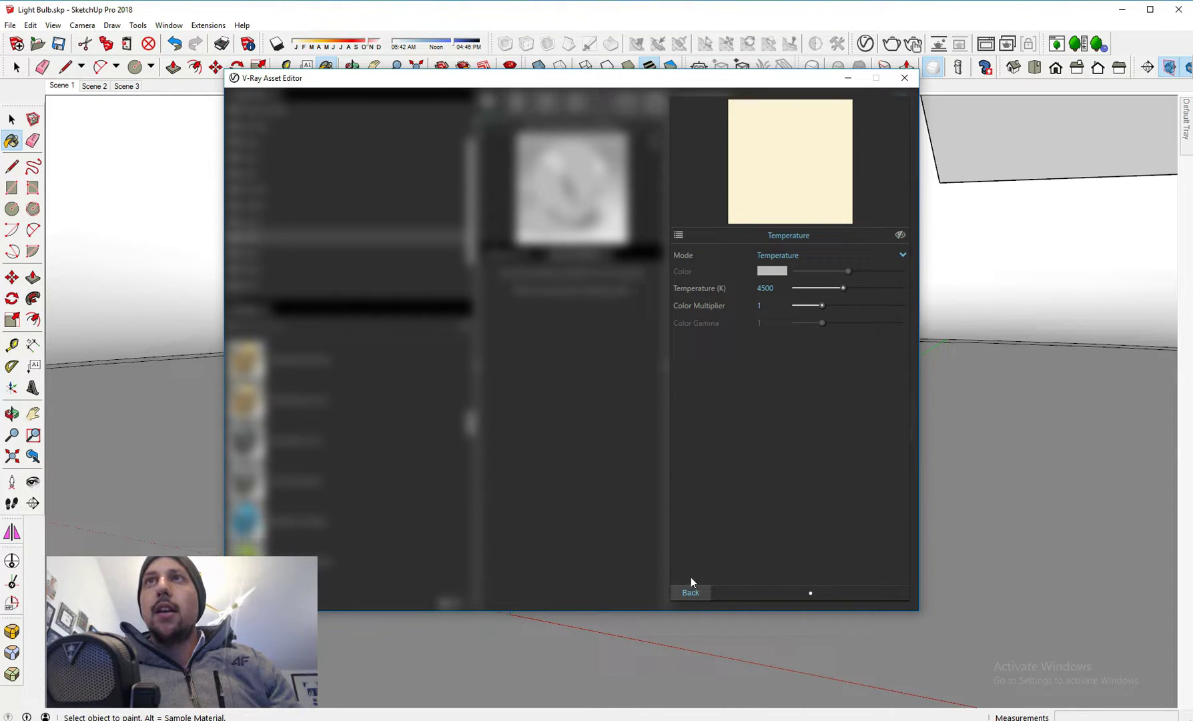
# - Raise the emissive intensity to 1.5
pyautogui.click(690, 593)
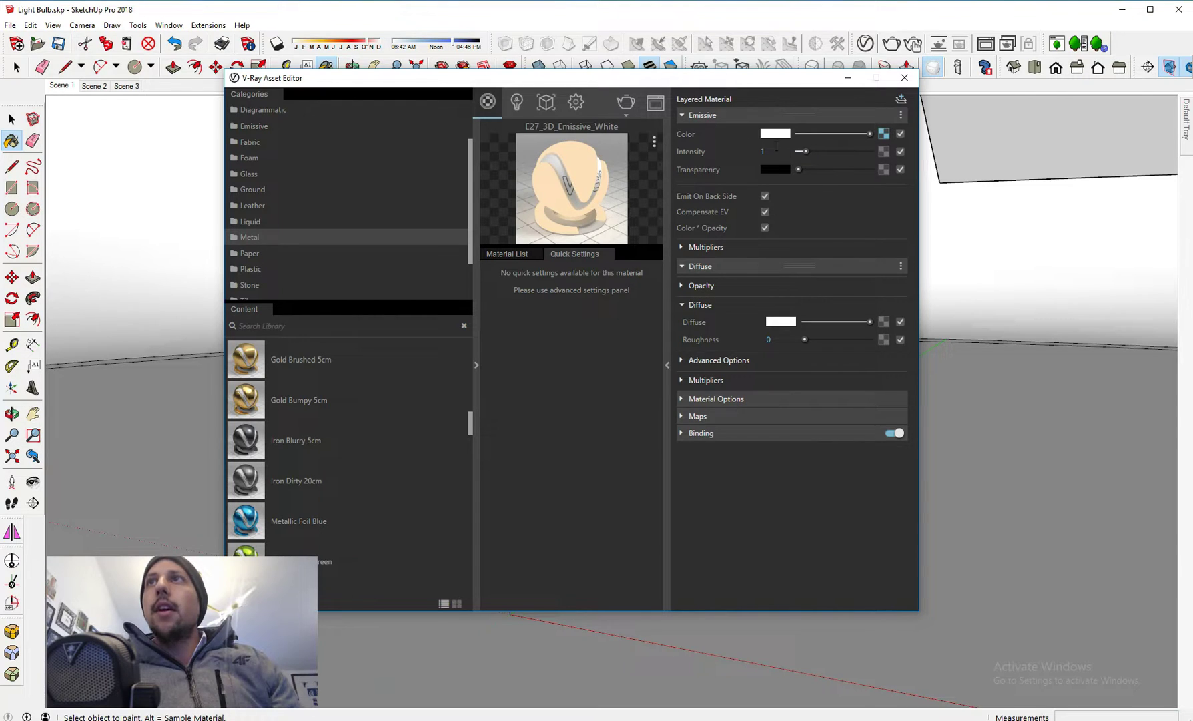
pyautogui.write('1.5')
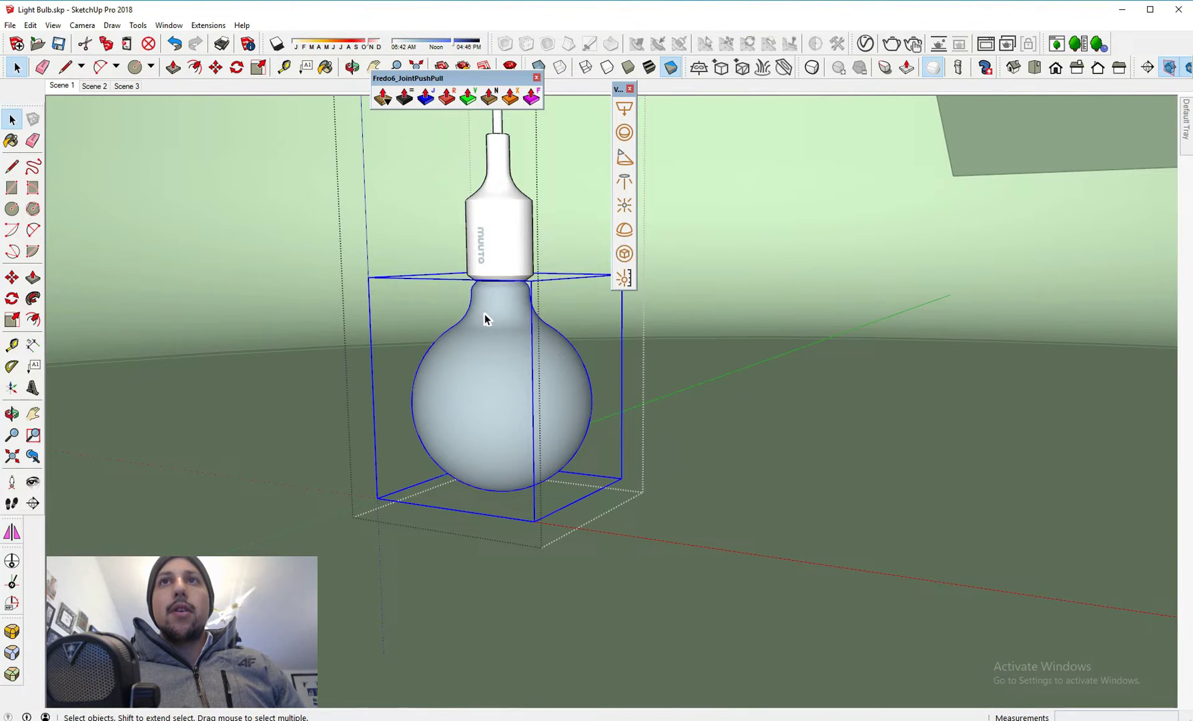
# - Reverse the bulb glass faces so their front sides point outward
pyautogui.rightClick(487, 319)
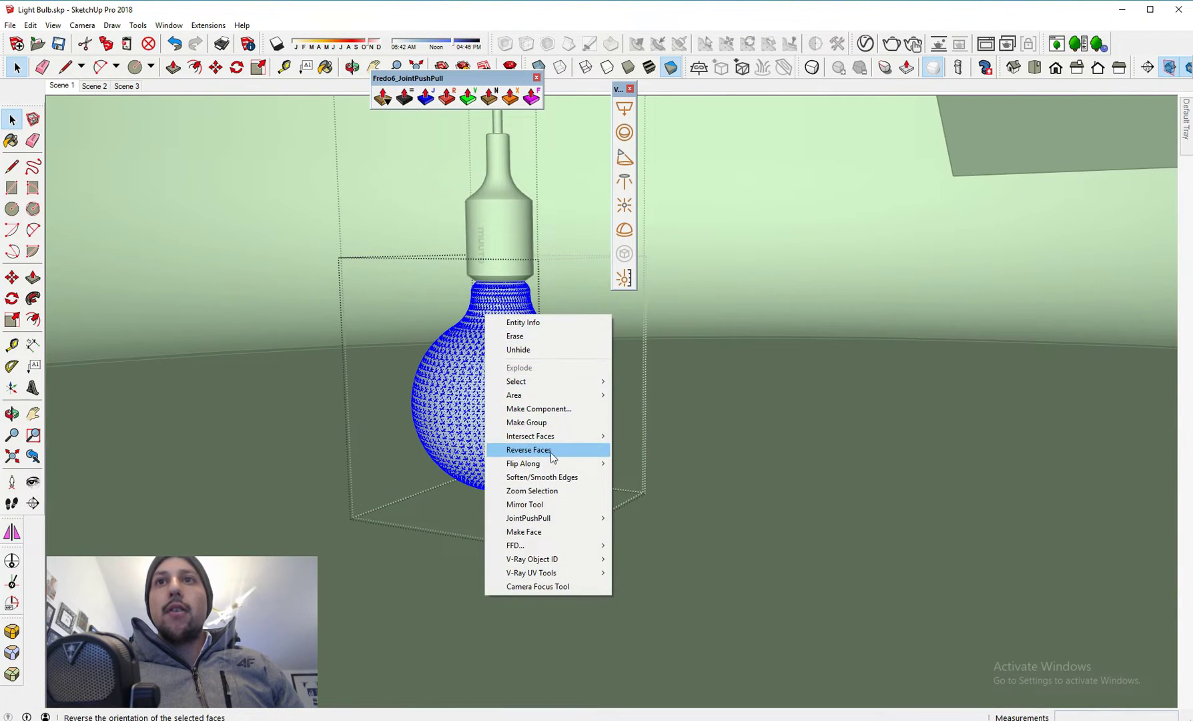
pyautogui.click(529, 448)
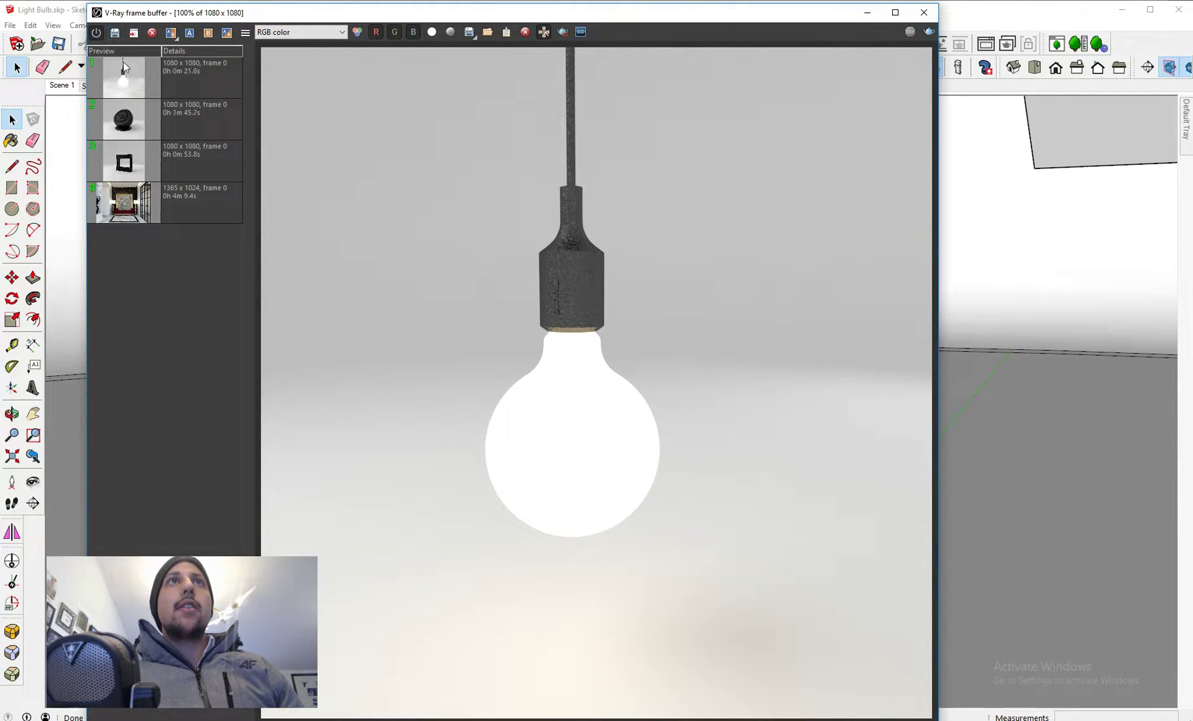
# - Keep the white-glowing bulb render as comparison reference and close the Frame Buffer
pyautogui.click(201, 72)
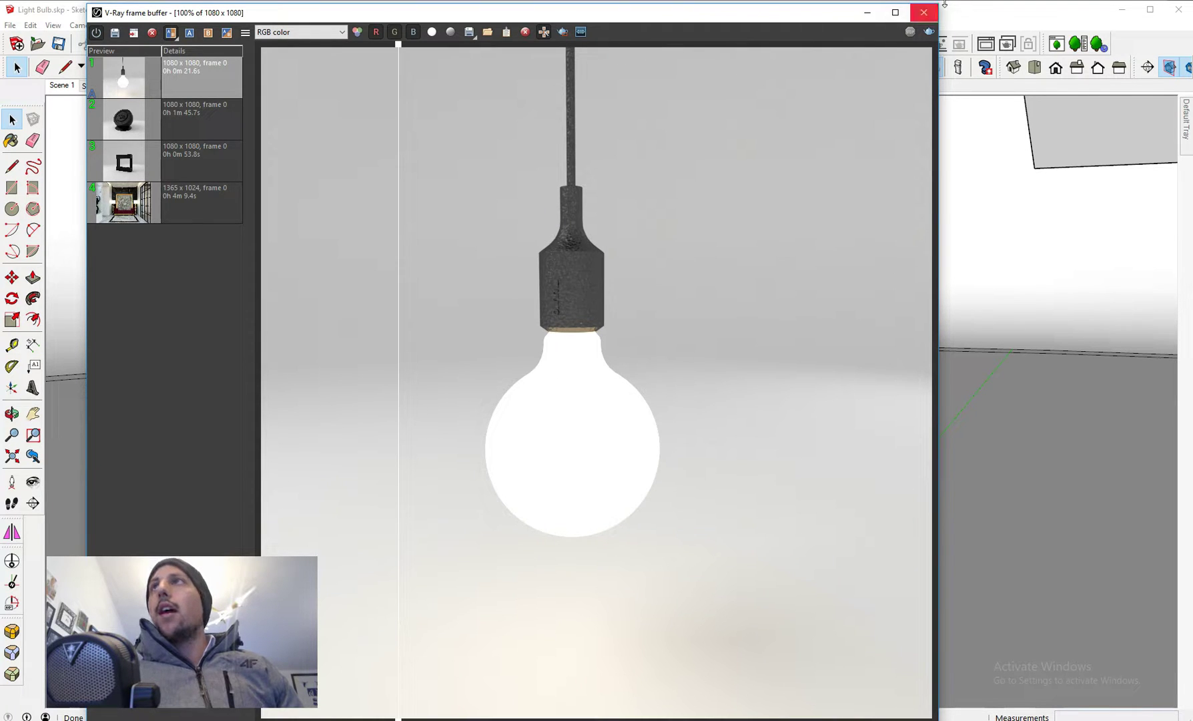
pyautogui.click(925, 12)
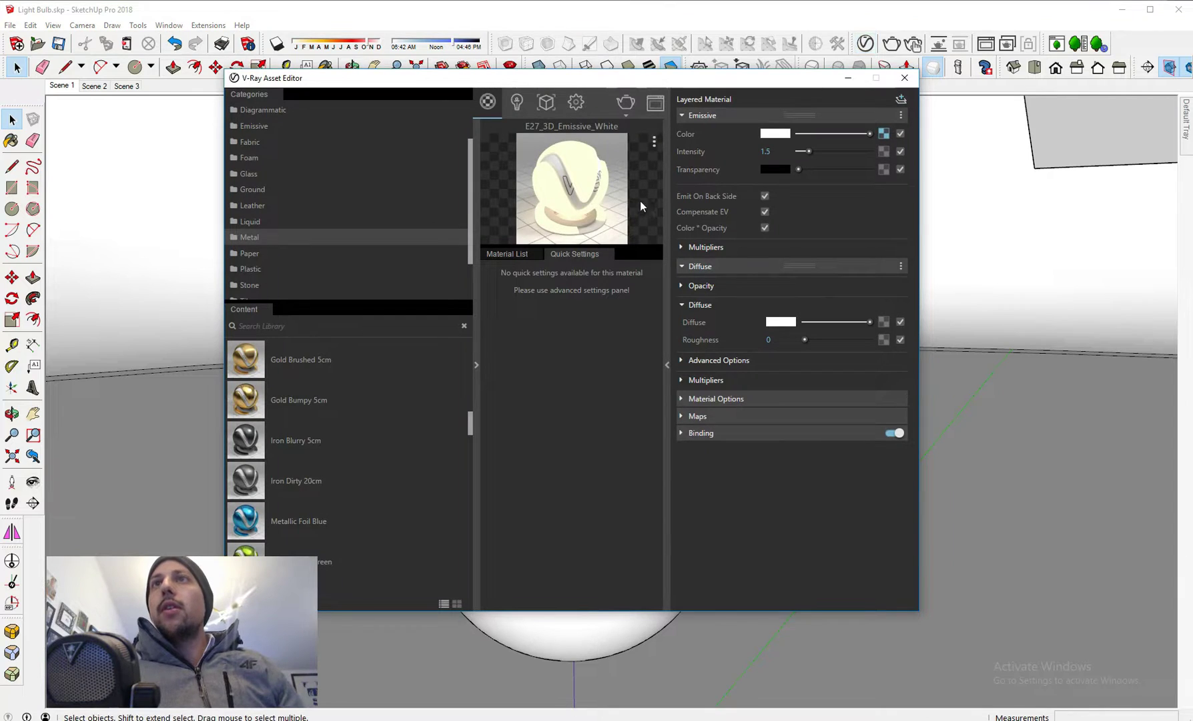
# - Add a Reflection layer with Fresnel opacity at IOR 2.55 and start a render
pyautogui.click(901, 115)
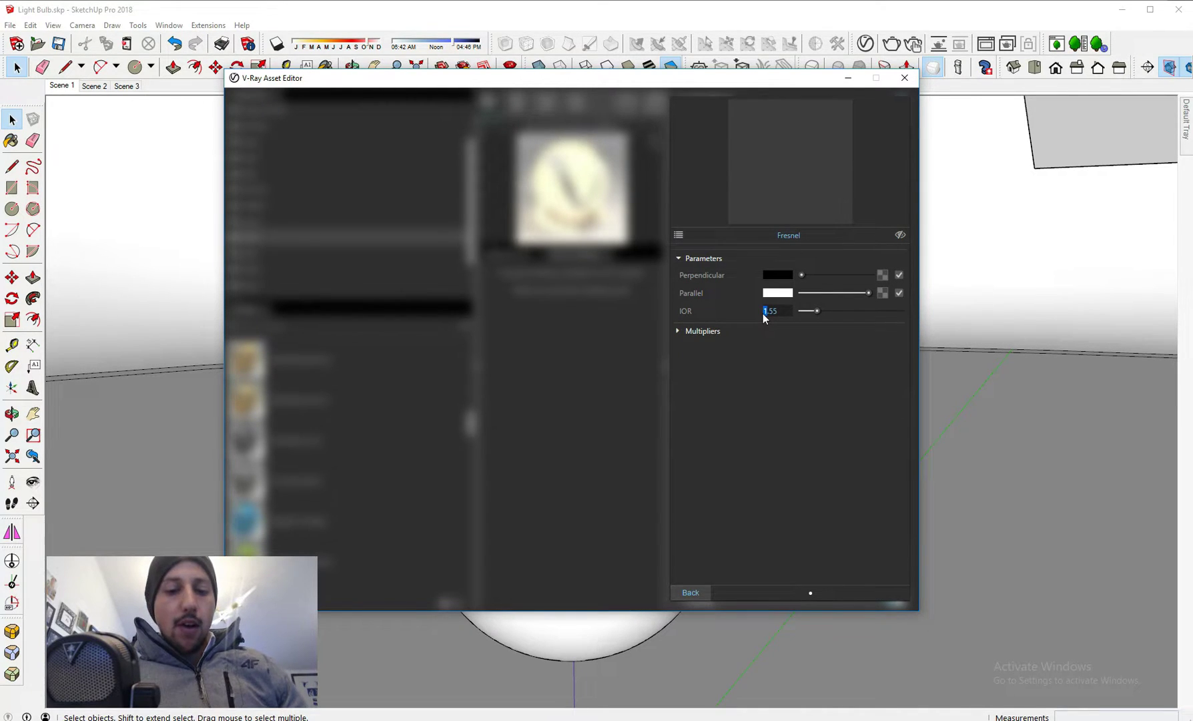
pyautogui.write('2.55')
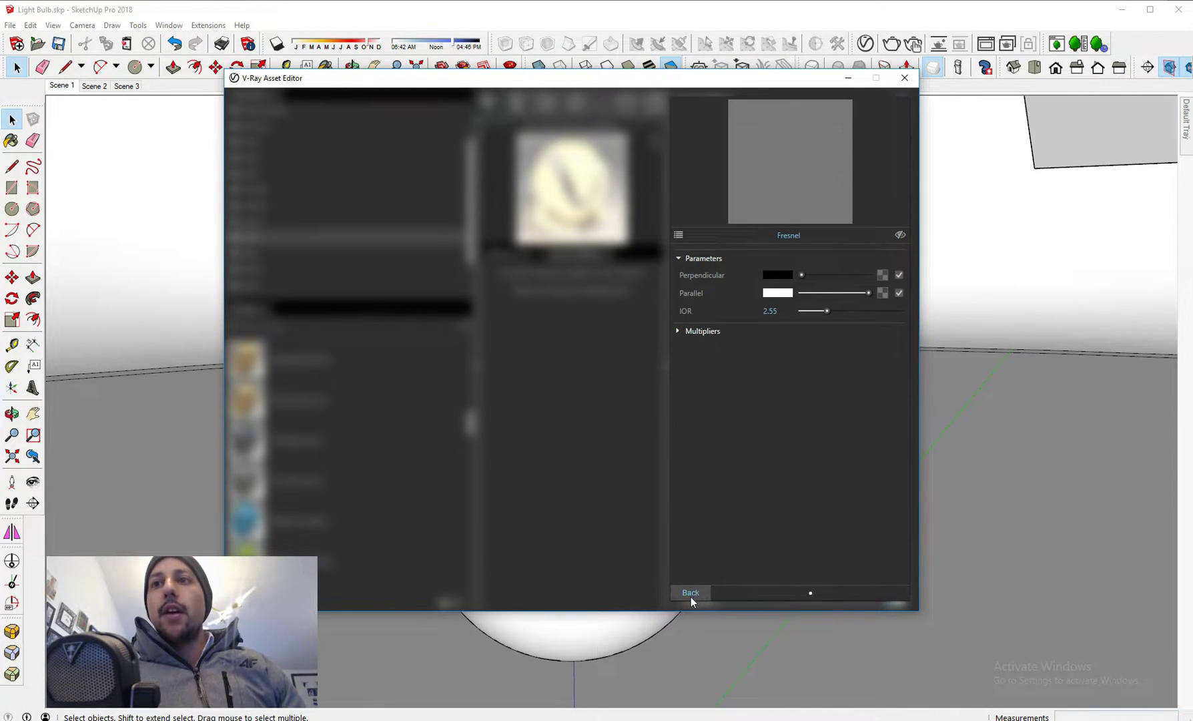
pyautogui.click(690, 593)
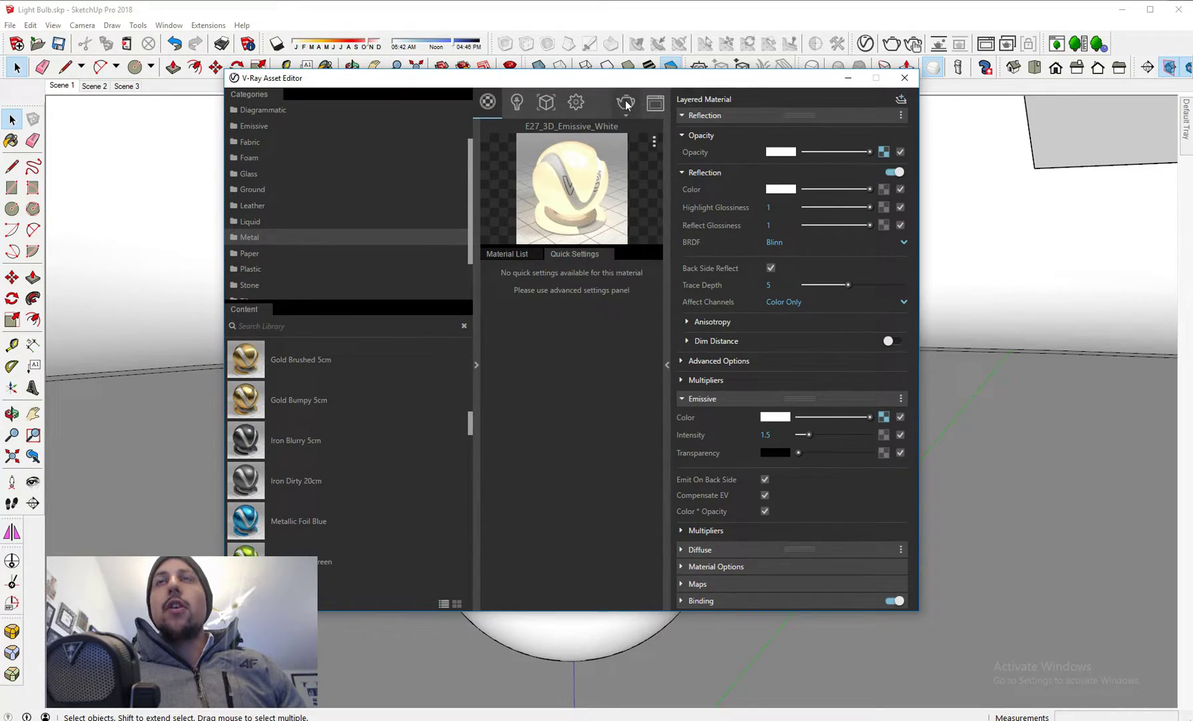
pyautogui.click(625, 103)
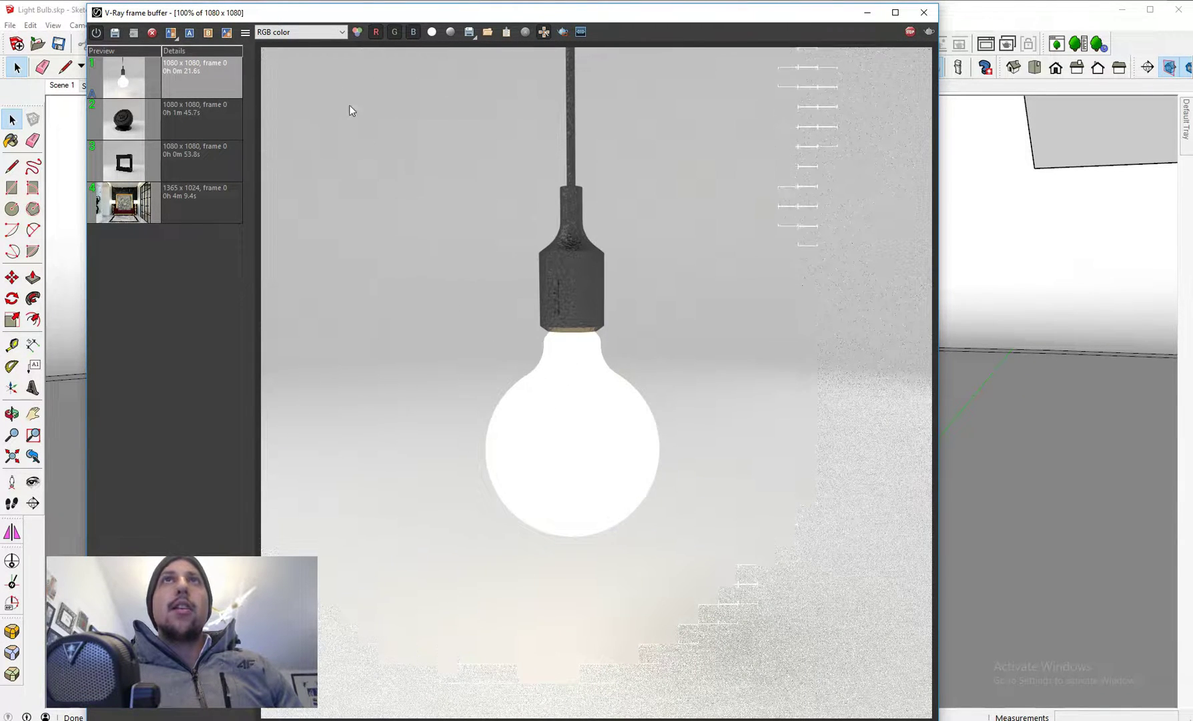
# - Enable A/B compare and swap the renders to check the bulb-edge reflection
pyautogui.click(210, 32)
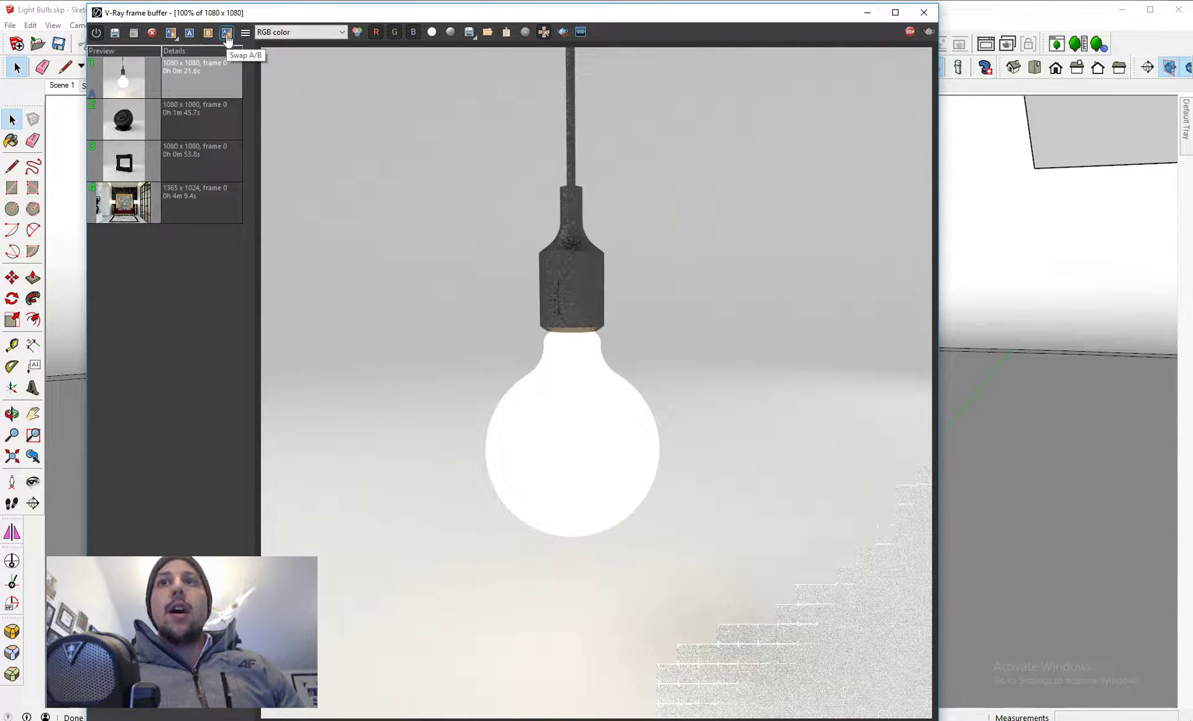
pyautogui.click(188, 32)
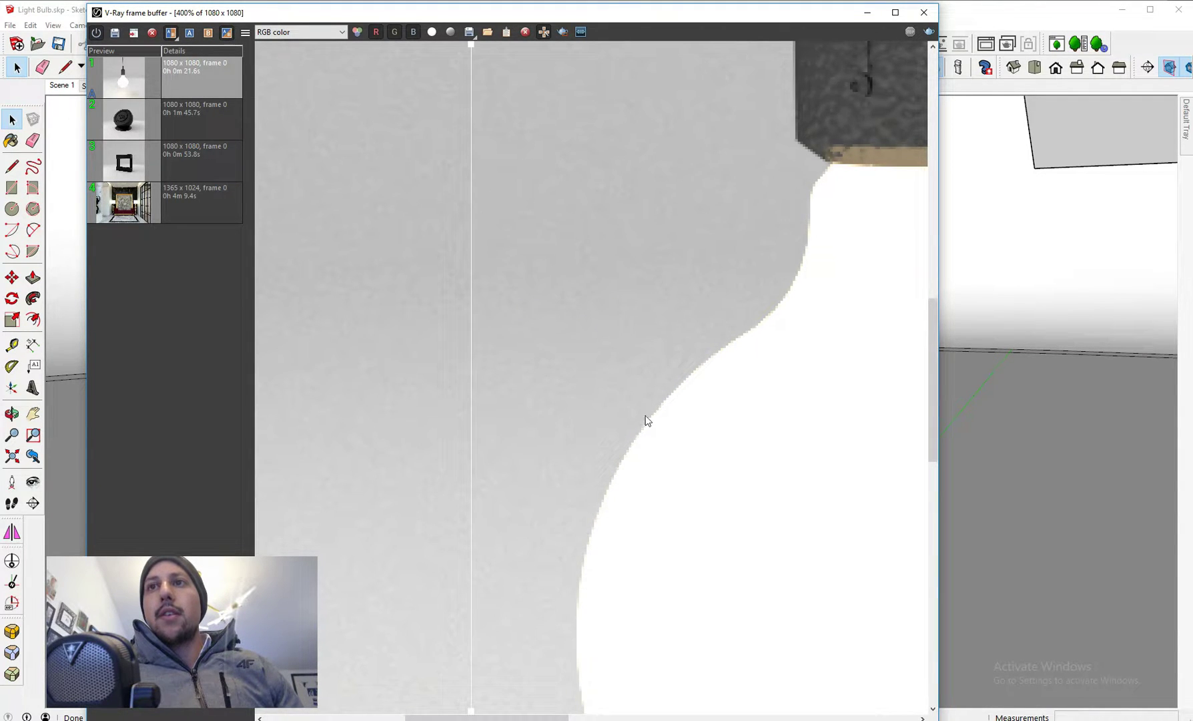
pyautogui.moveTo(766, 120)
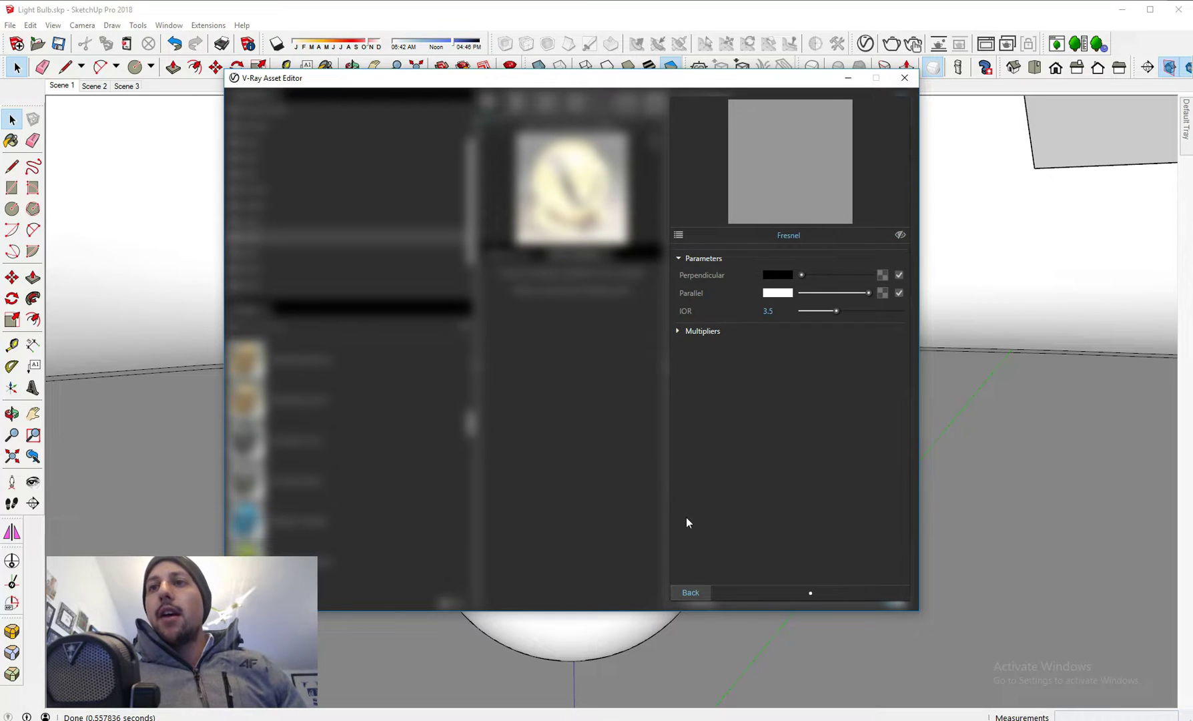
# - Lower the emissive intensity to 1.3 and render the bulb again
pyautogui.click(690, 595)
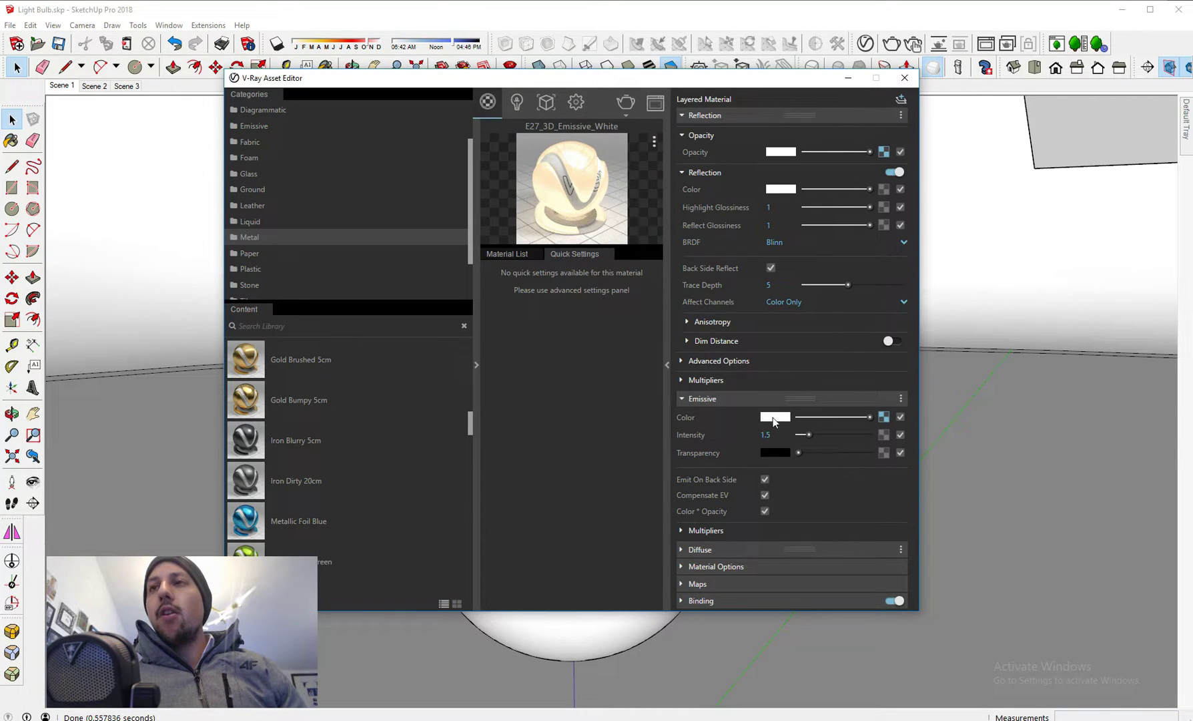
pyautogui.click(767, 435)
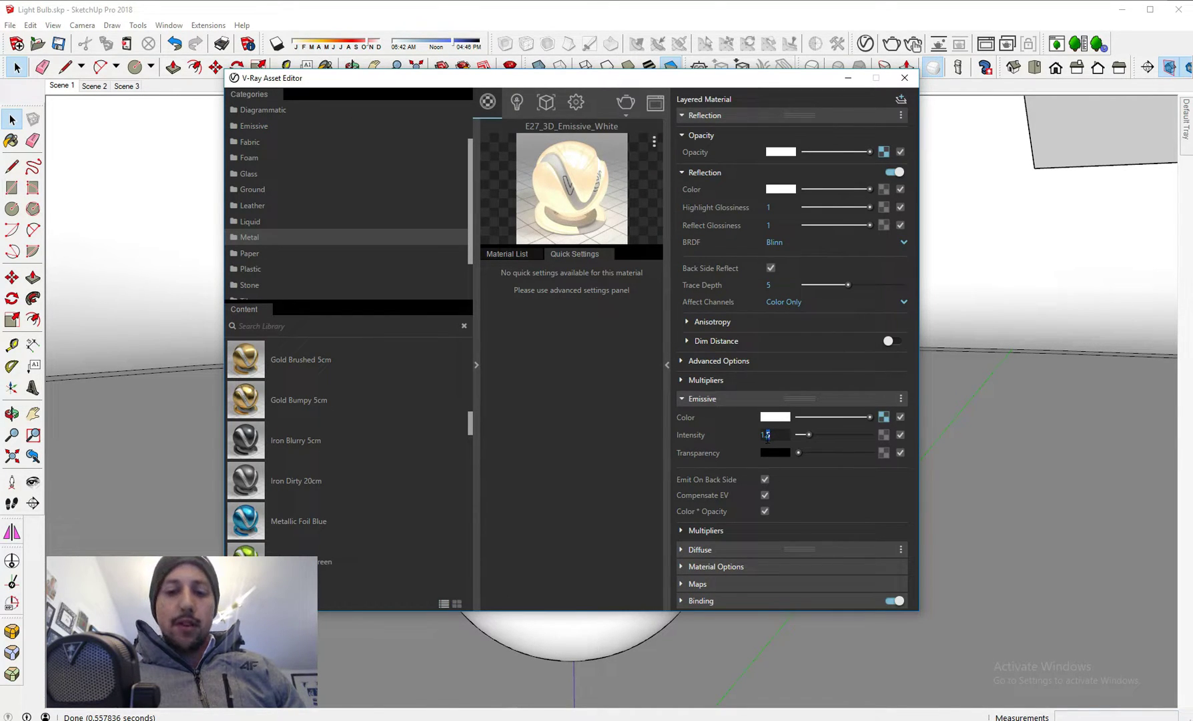
pyautogui.write('1.3')
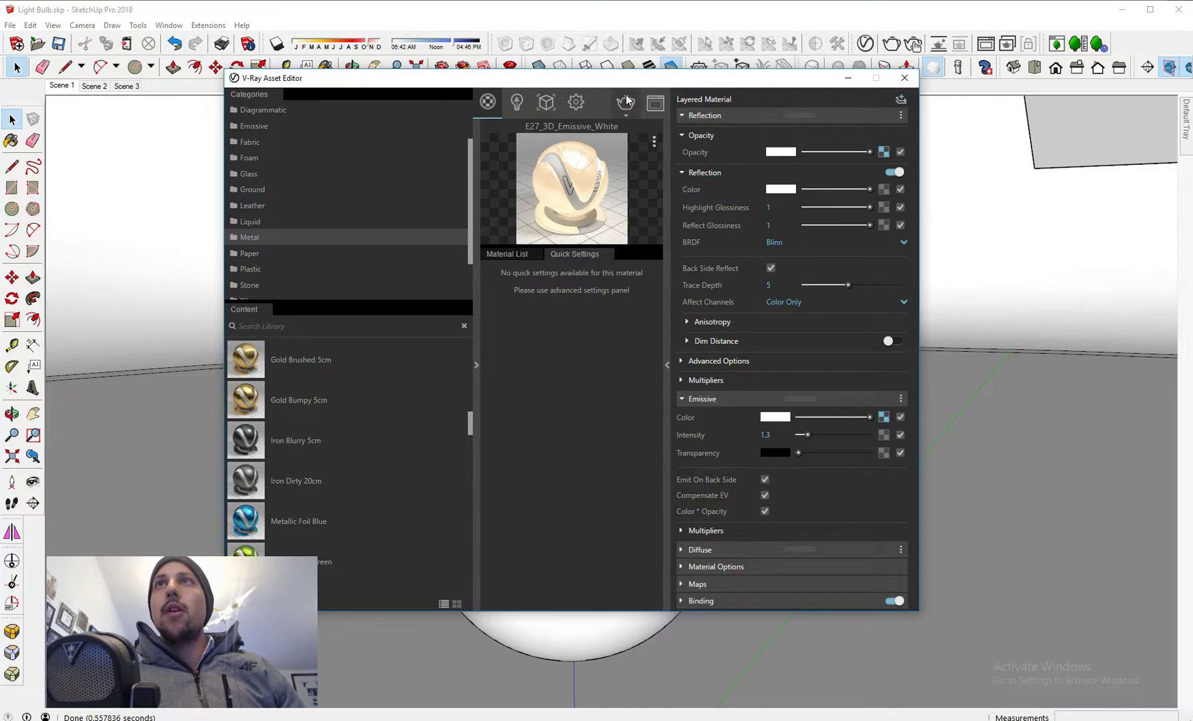
pyautogui.click(624, 102)
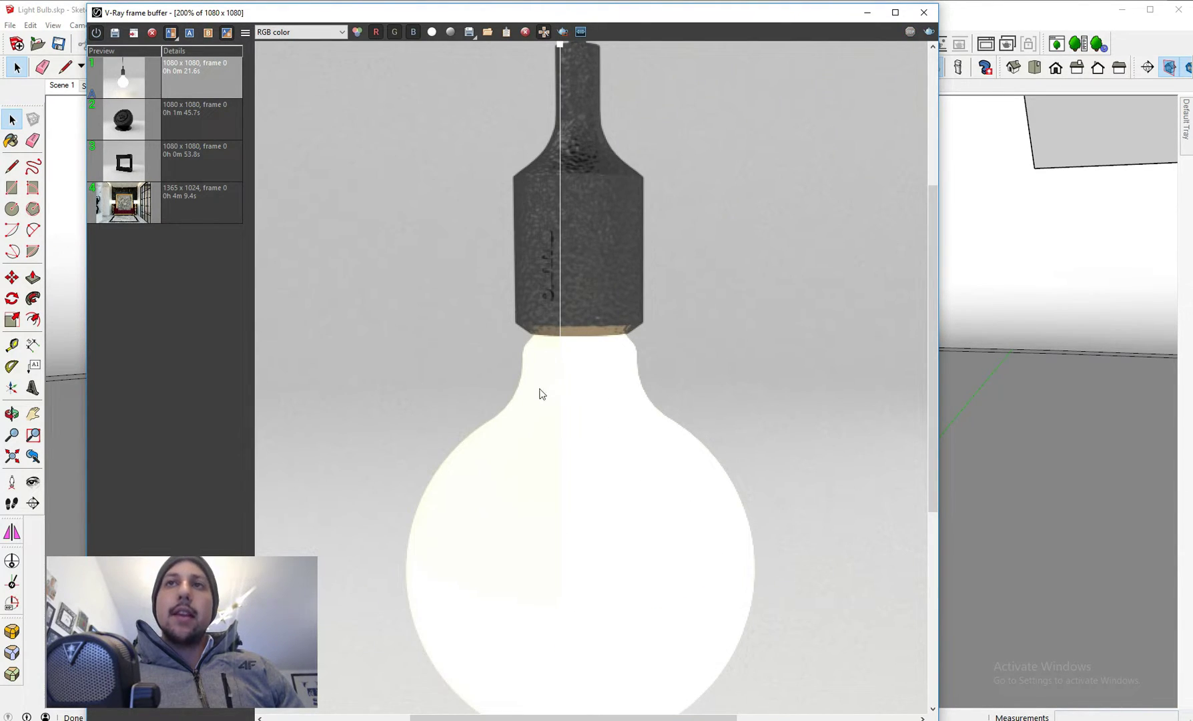
pyautogui.moveTo(536, 345)
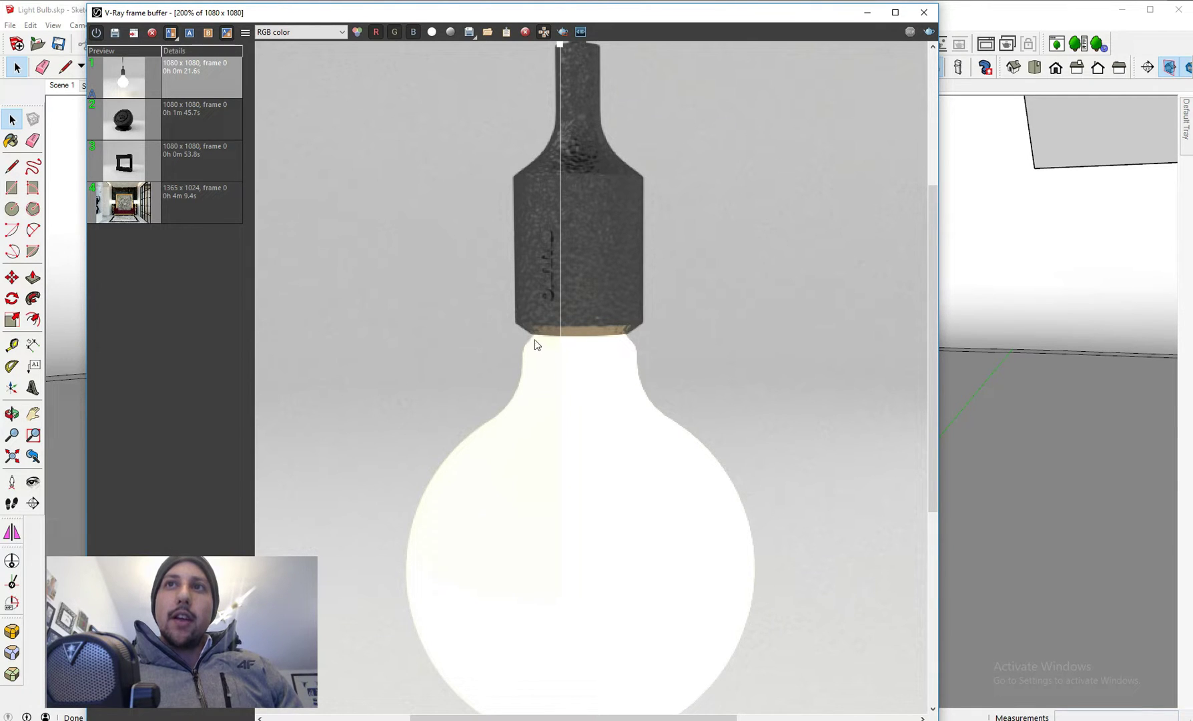